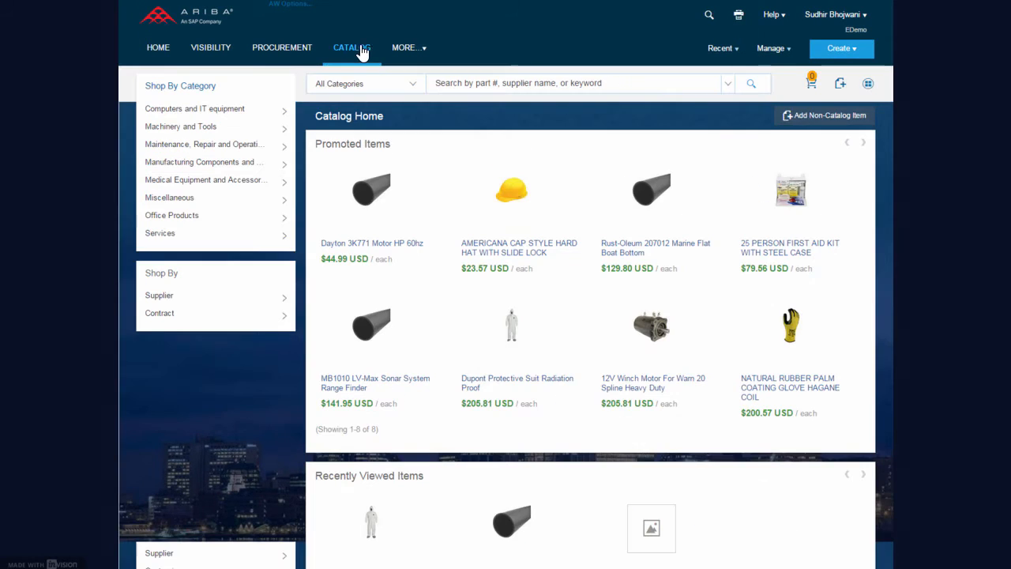
Step: Add a non-catalog Fountain Repair Work item at $3,000 from Amusement Ride Services LTD and check out PR241
click(821, 115)
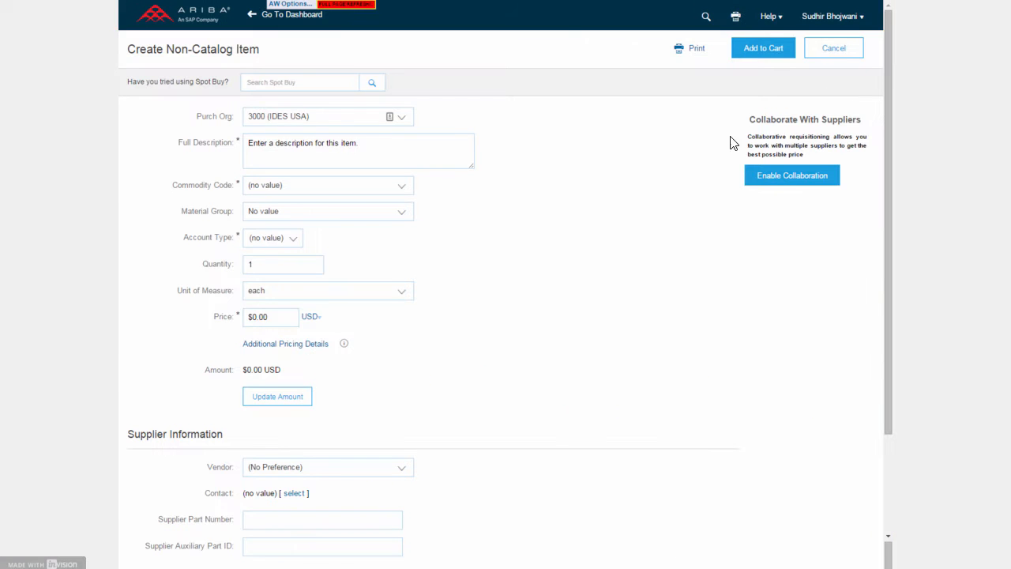
mouse_move(328, 240)
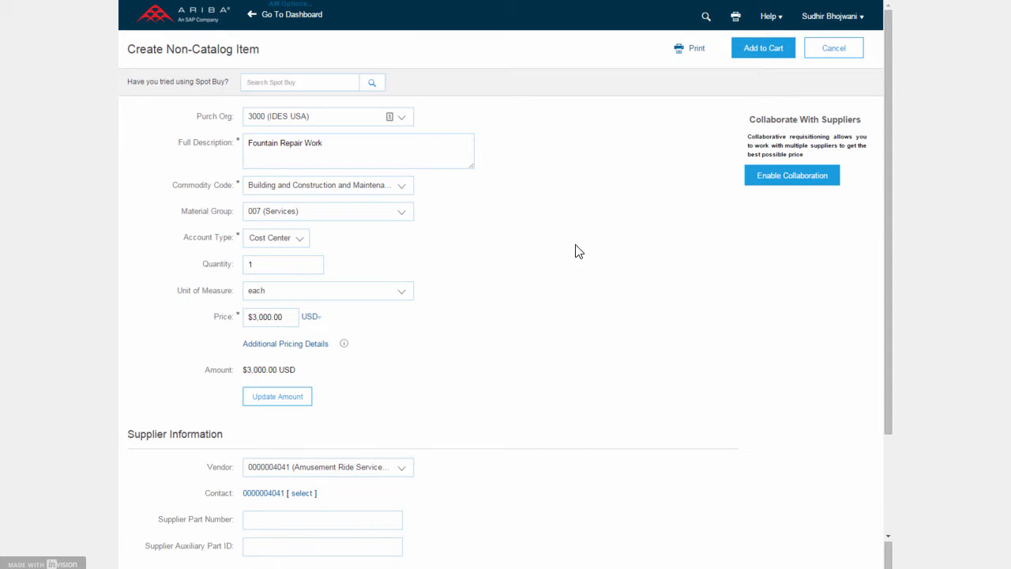
click(763, 47)
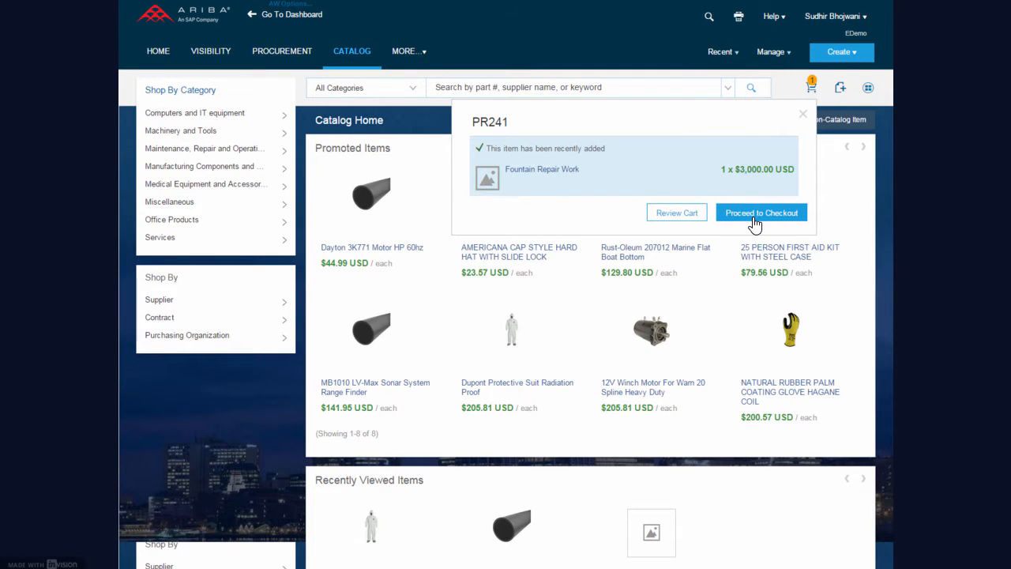
click(761, 211)
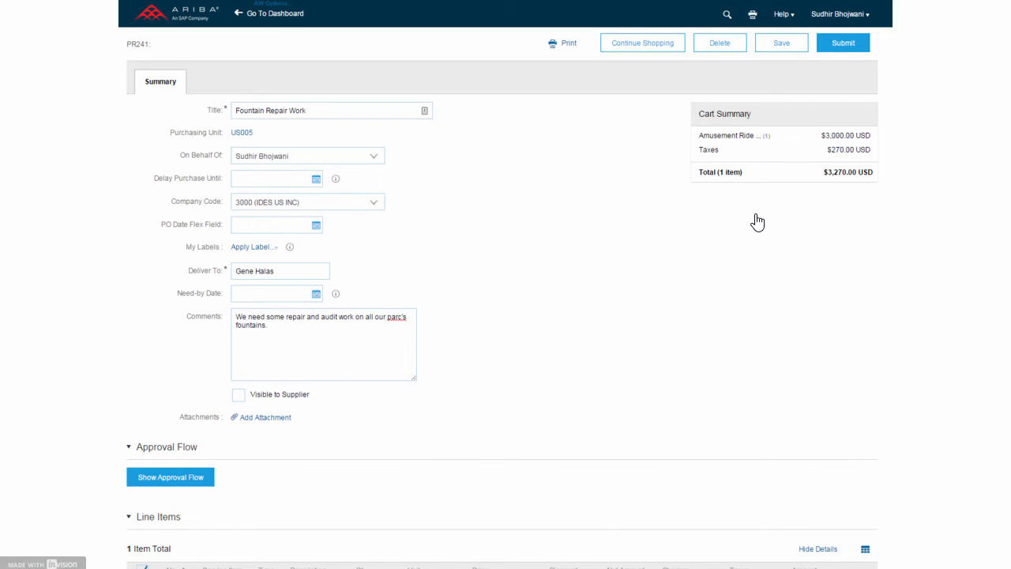
Step: Mark the Fountain Repair Work line as a Service Item and submit the requisition for approval
scroll(down, 3)
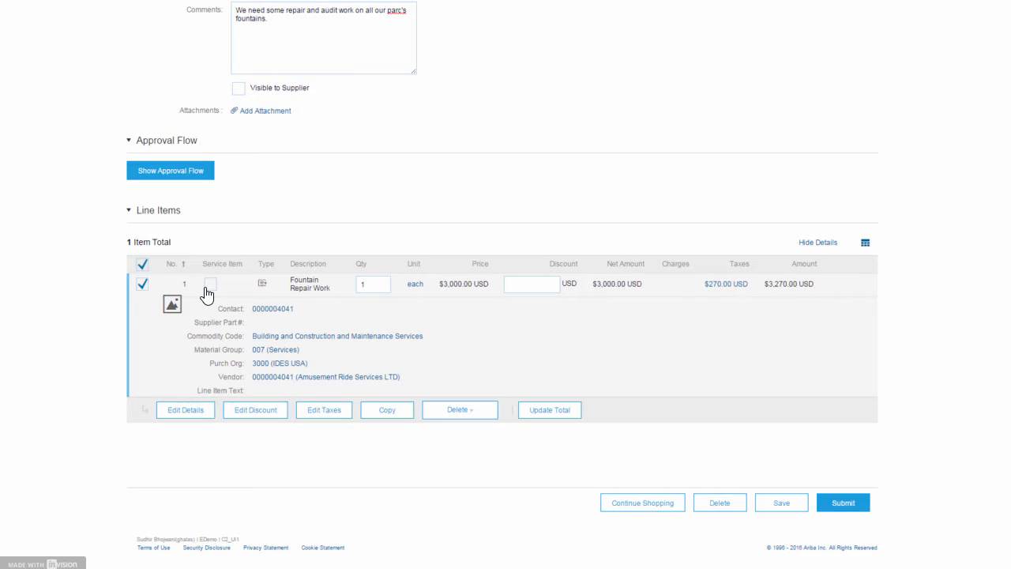
click(209, 284)
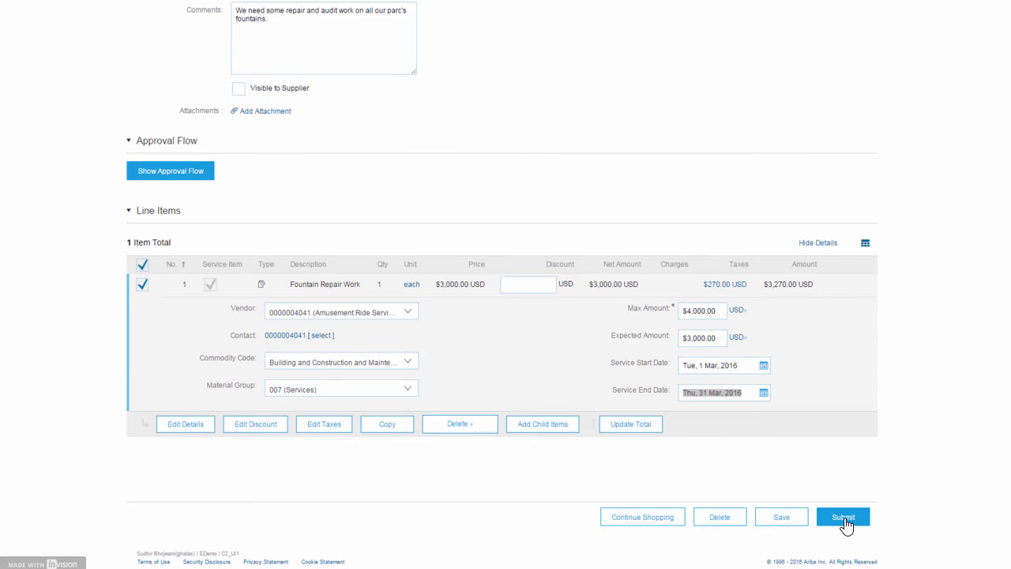
click(843, 517)
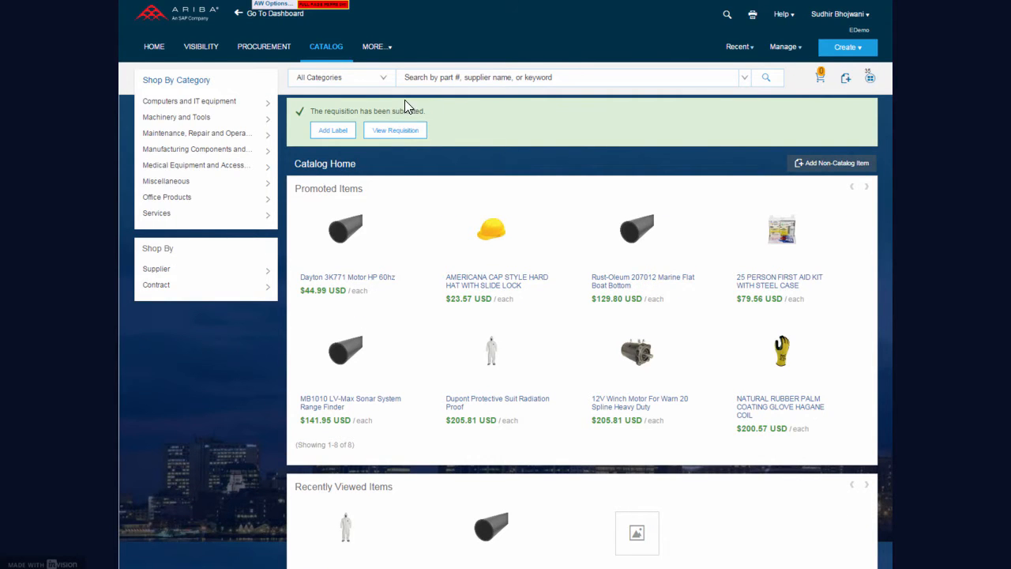
Step: View approved requisition PR241 and its Orders list containing PO108
click(395, 130)
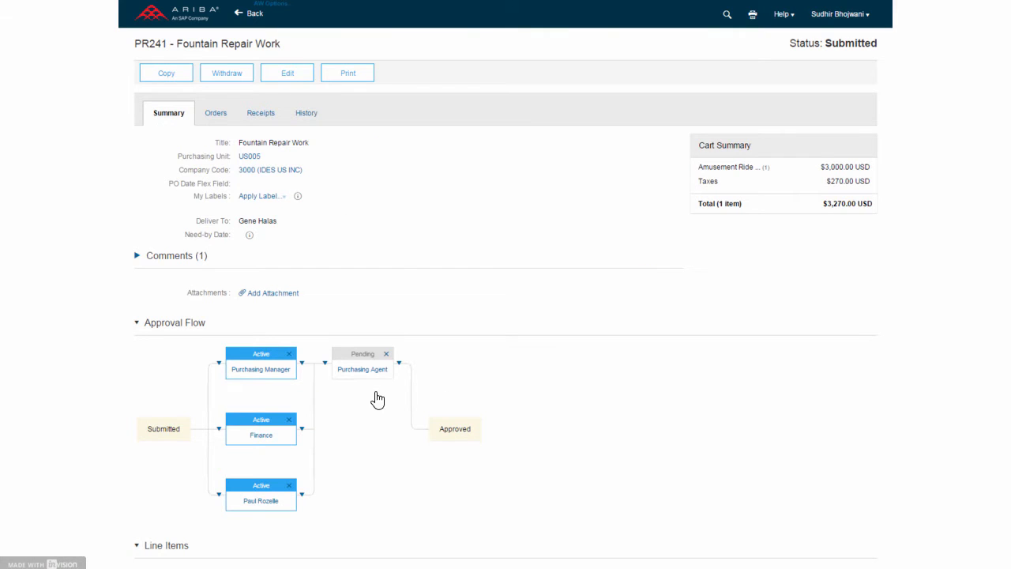
mouse_move(355, 444)
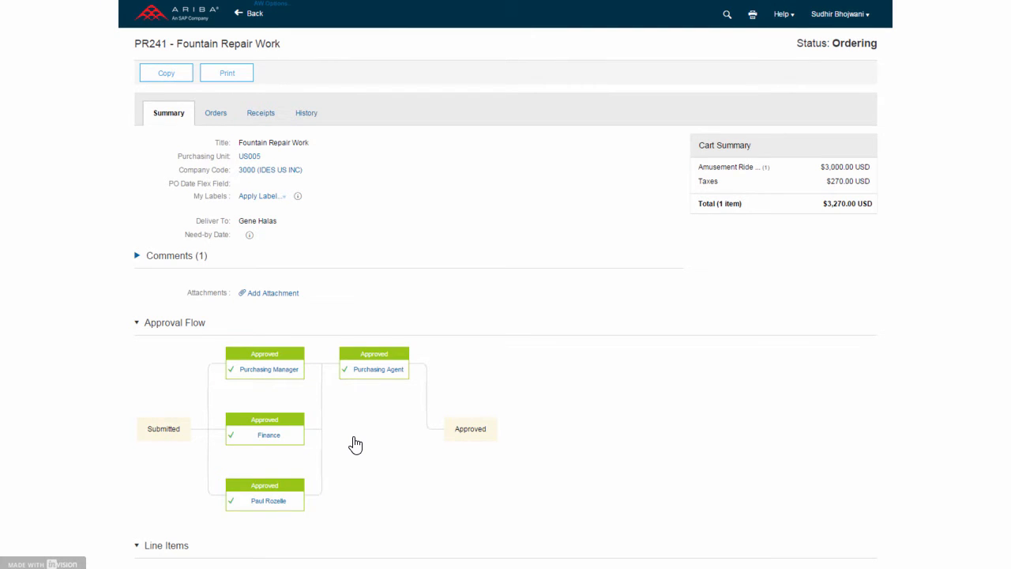
mouse_move(215, 114)
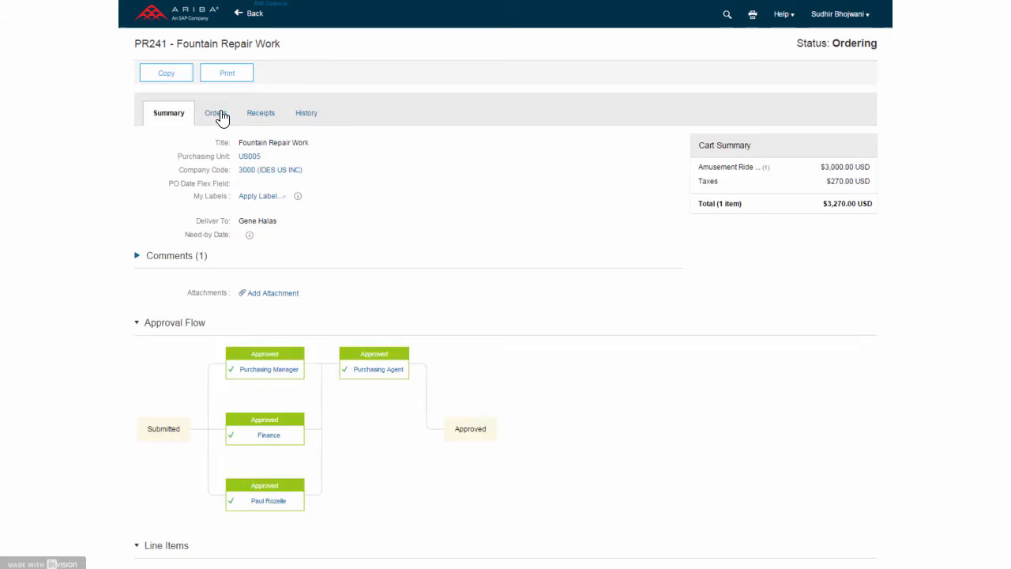
click(213, 114)
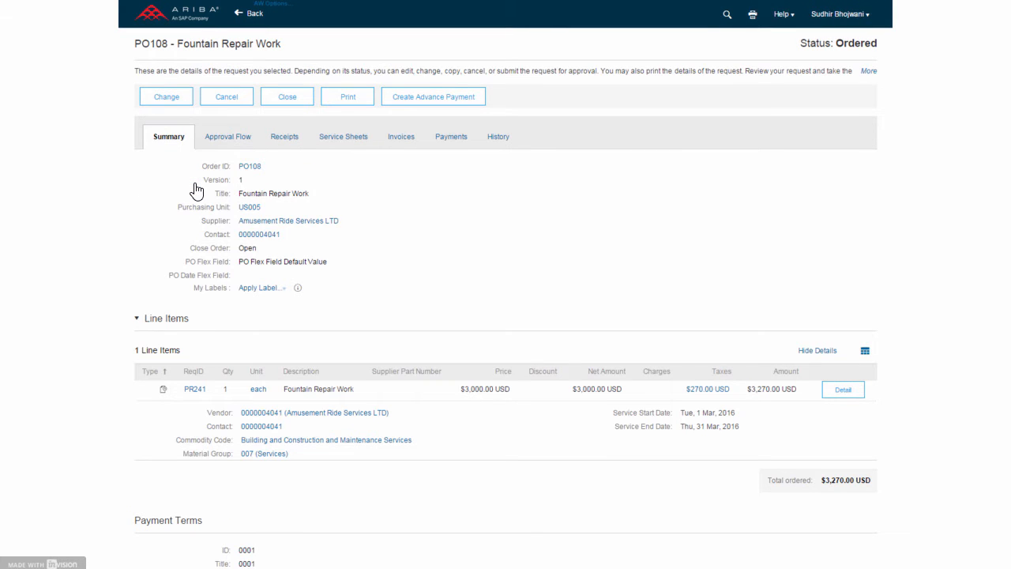
mouse_move(490, 302)
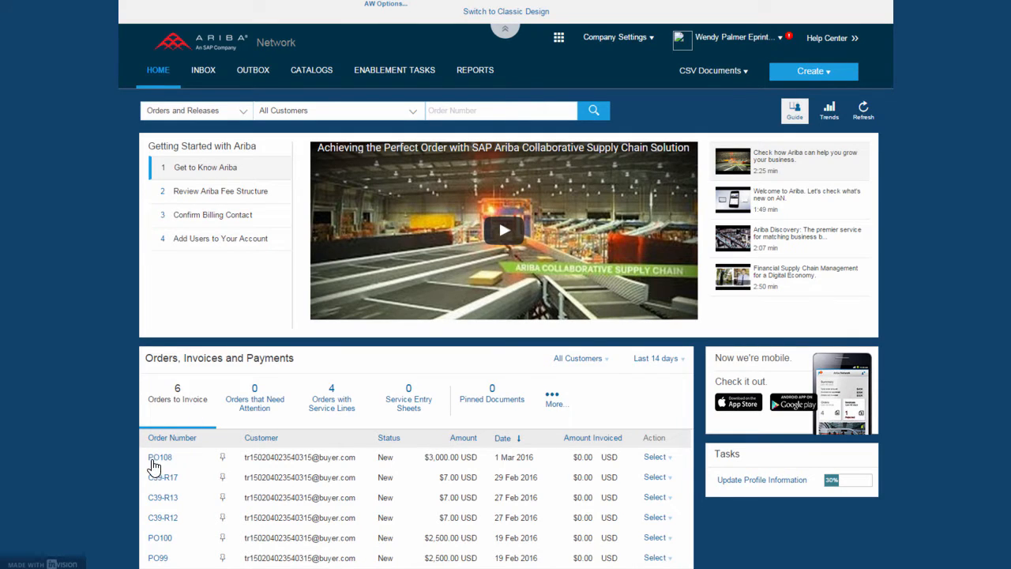
Step: Open the new $3,000 purchase order PO108 from the supplier's Orders list and review it
click(160, 458)
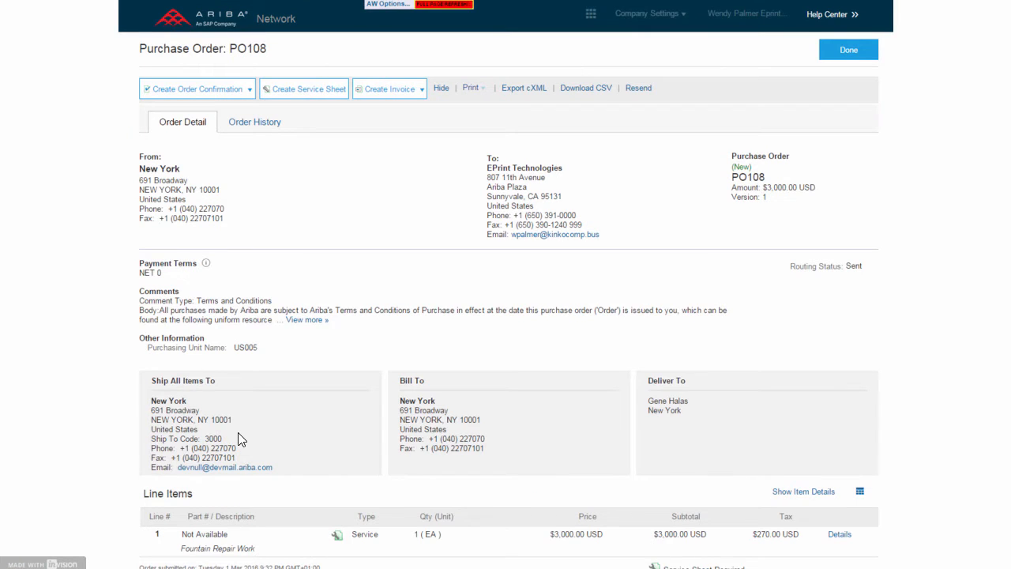
scroll(down, 3)
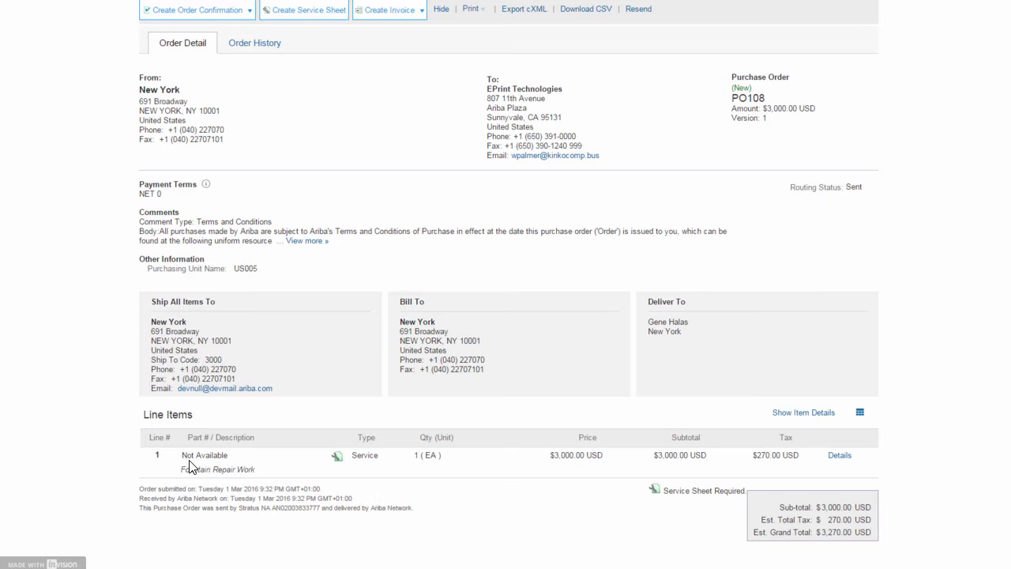
mouse_move(372, 461)
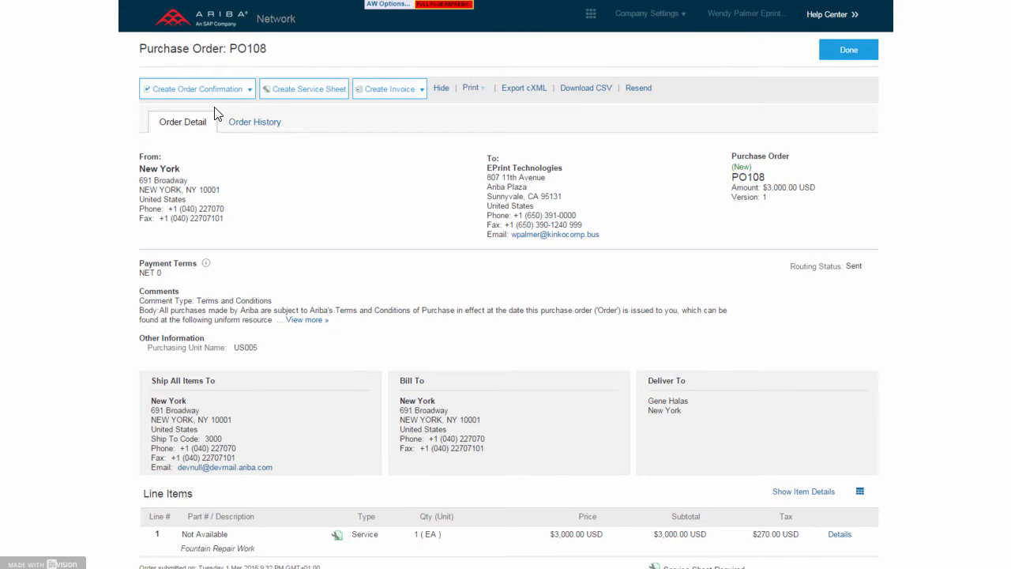
mouse_move(306, 97)
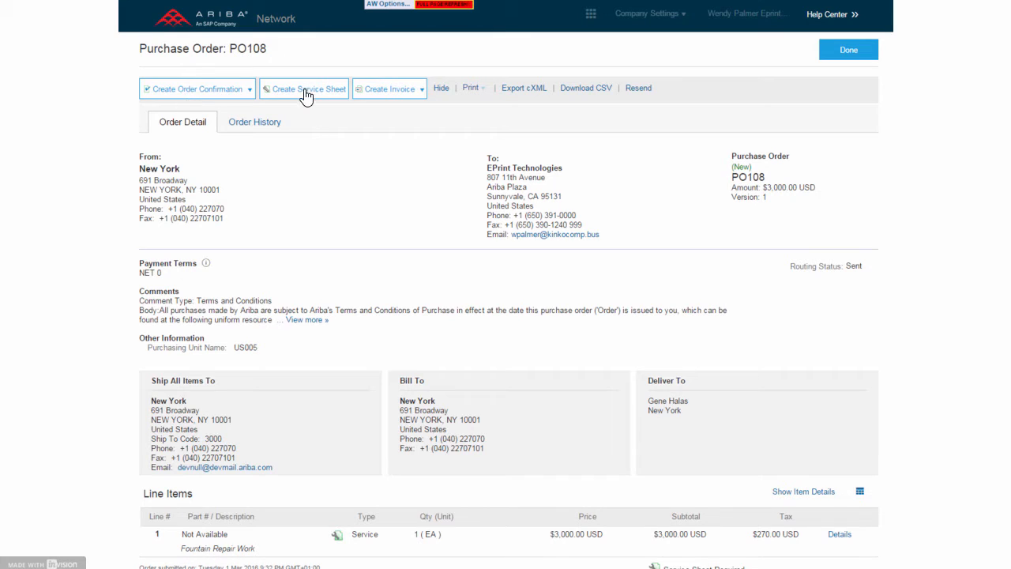
Step: Create a service sheet for PO108 prefilled with the Fountain Repair Work line
click(306, 88)
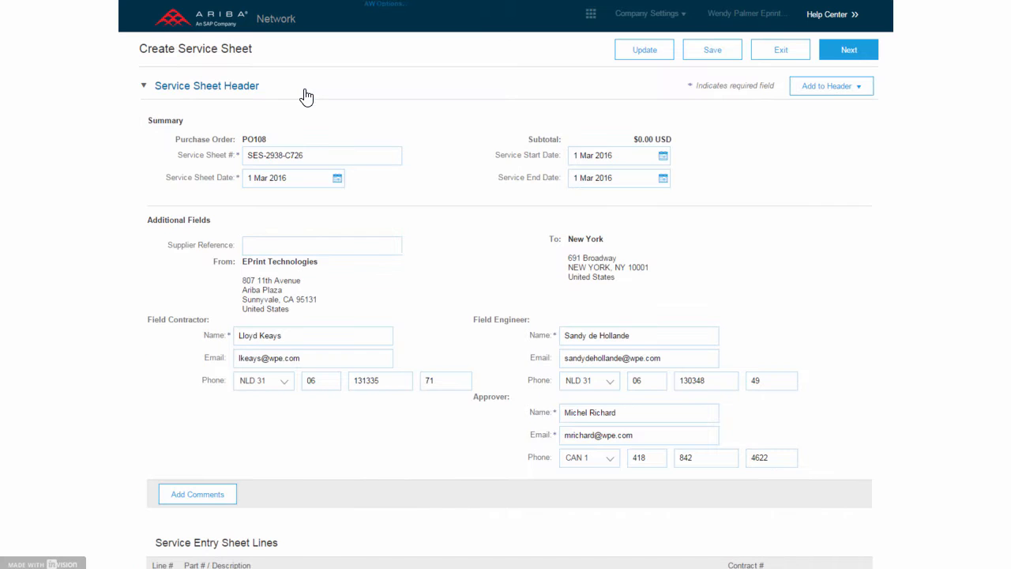
mouse_move(240, 340)
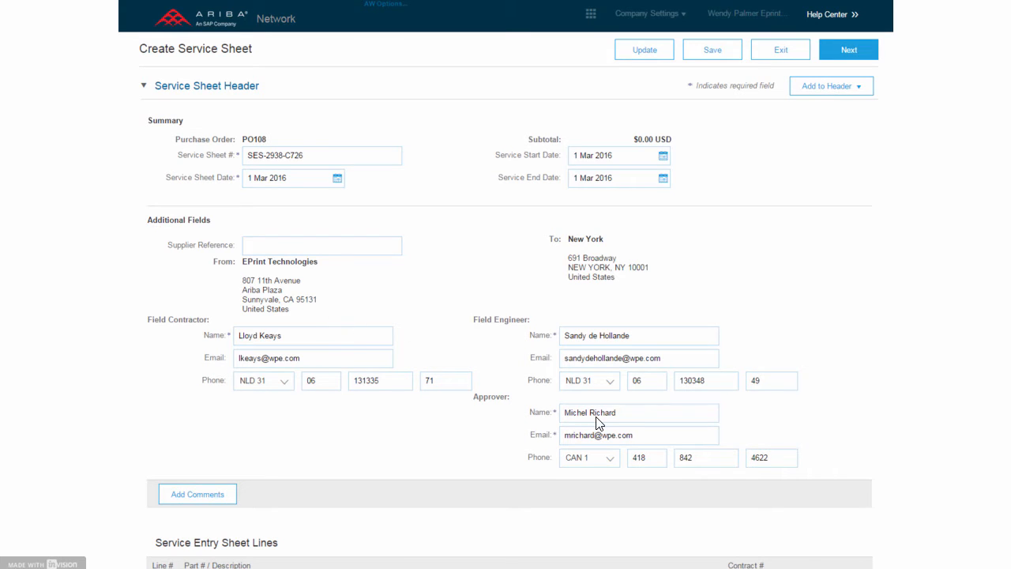
mouse_move(520, 303)
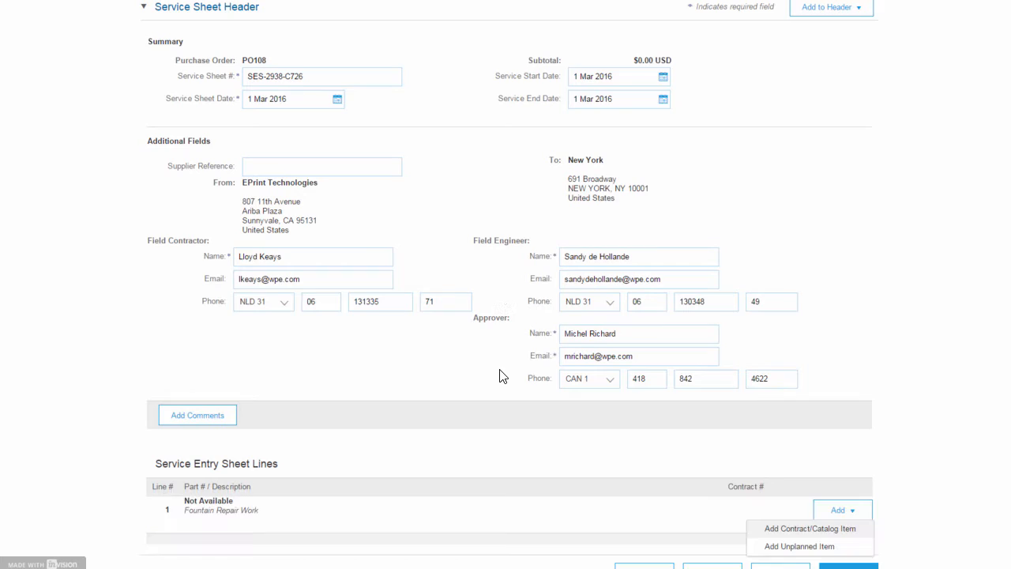
scroll(down, 3)
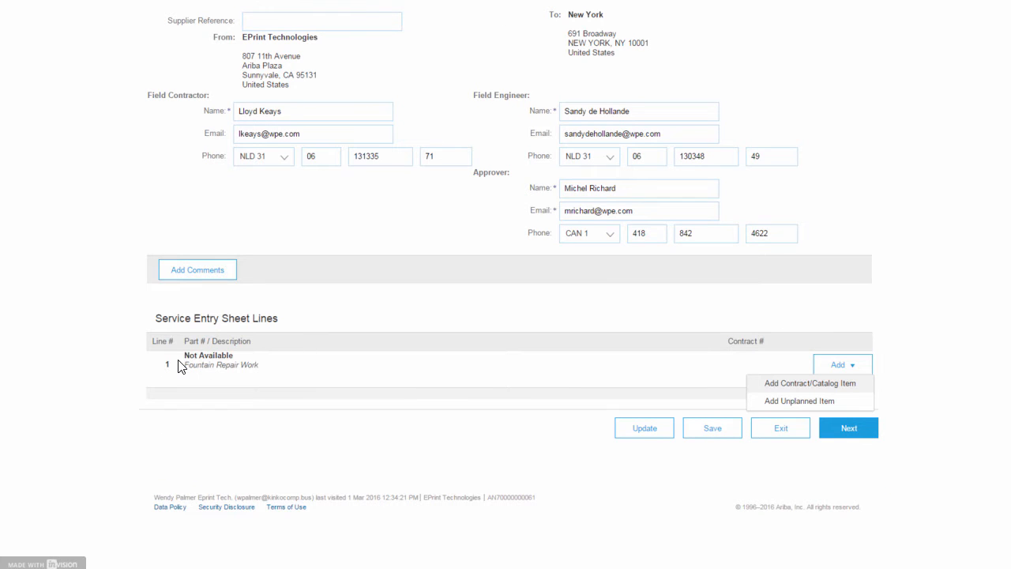
mouse_move(508, 365)
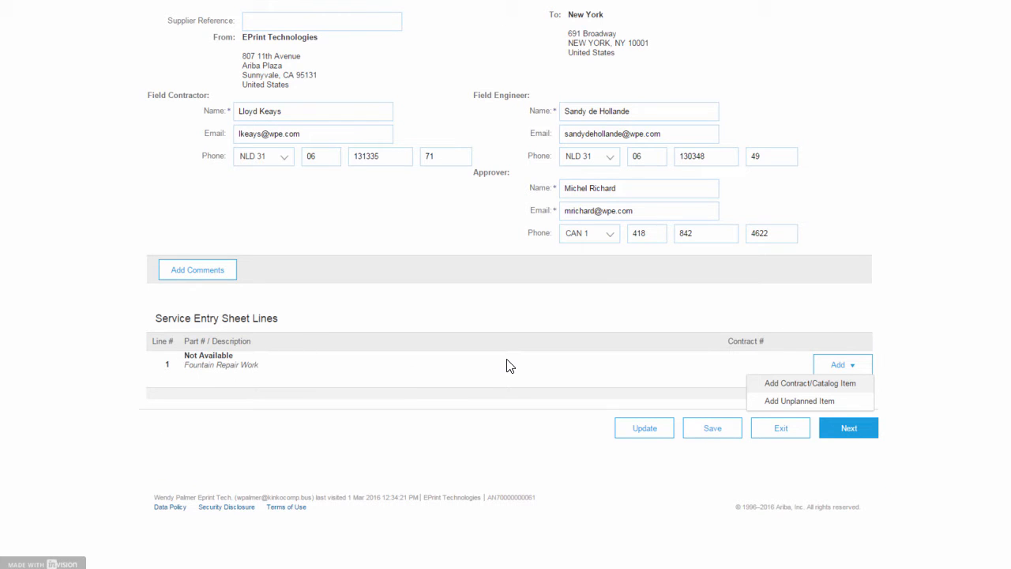
mouse_move(720, 398)
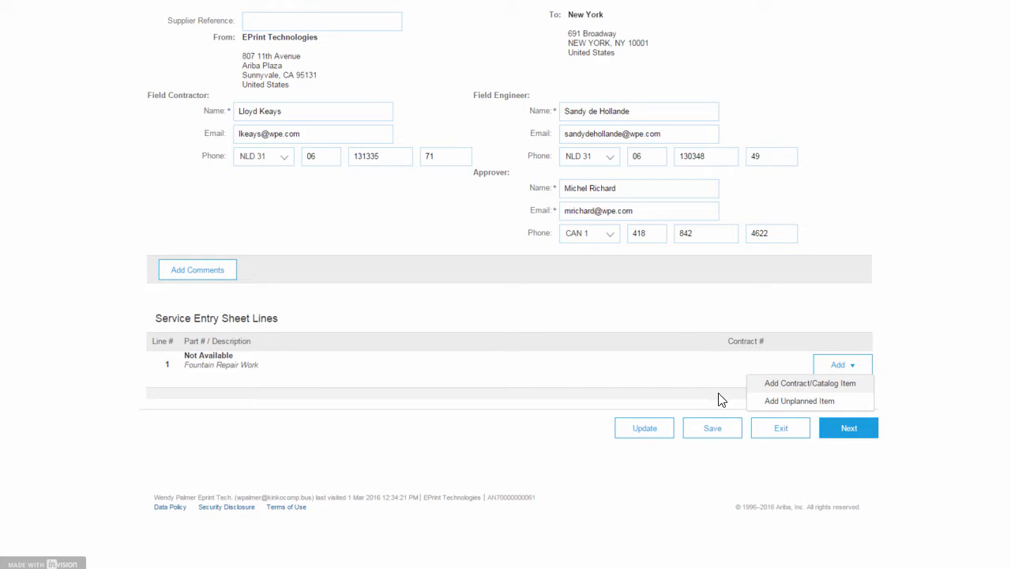
Step: Add the PIPE 4 IN 10 FT ABS catalog item ($19.18) to the Fountain Repair Work line
click(809, 383)
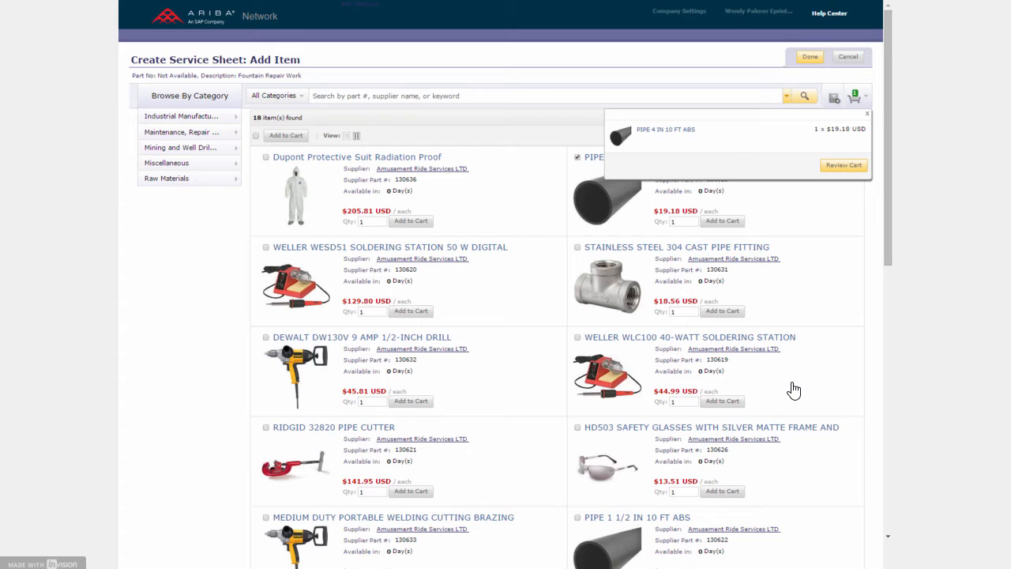
mouse_move(752, 218)
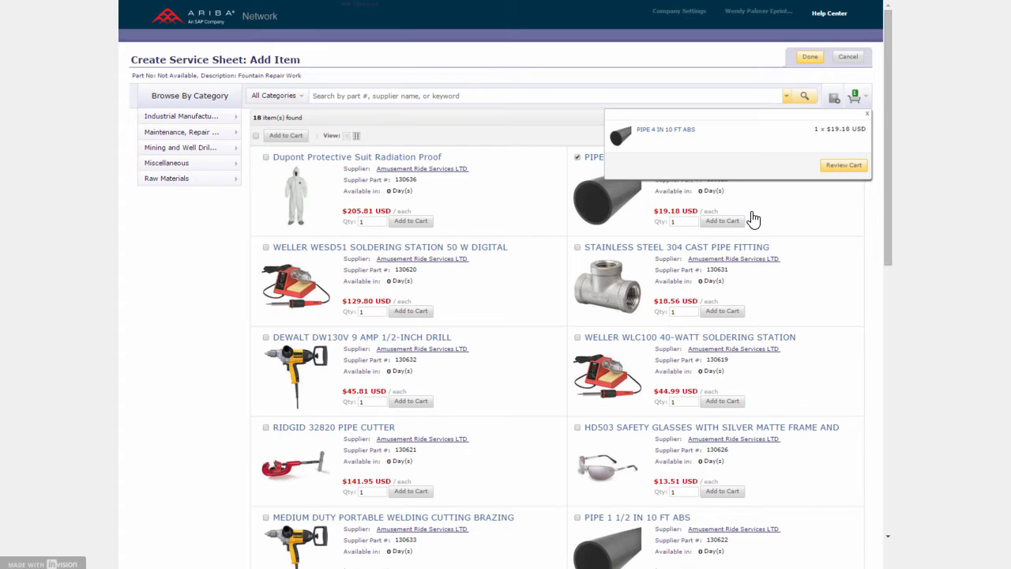
mouse_move(843, 166)
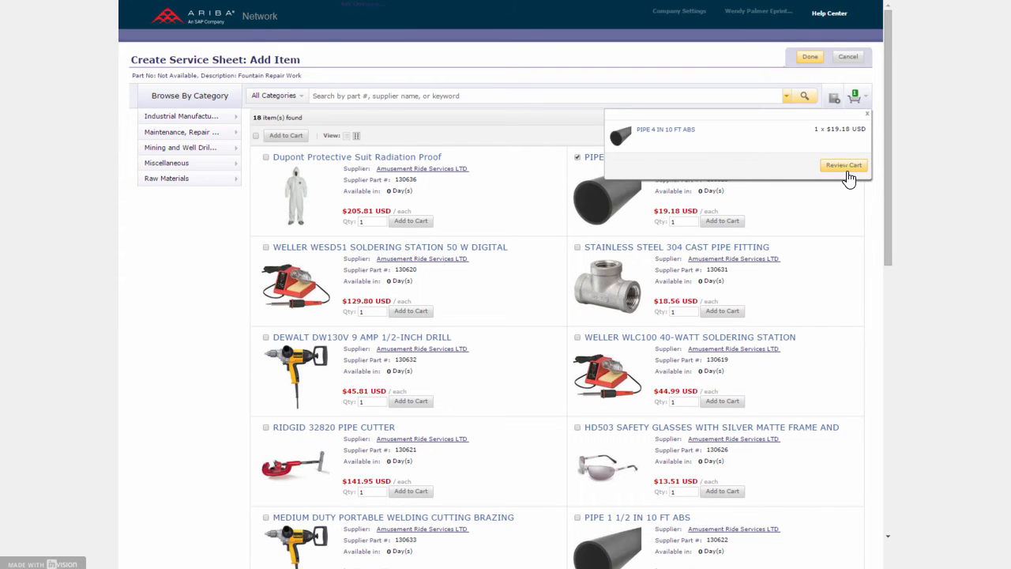
click(844, 164)
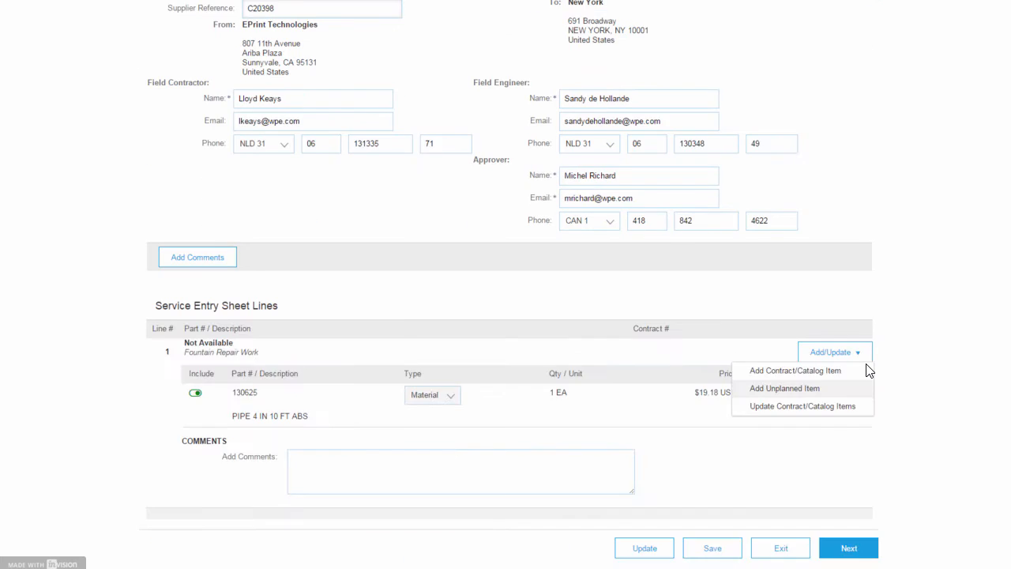
Step: Add an unplanned Labor Charges service line, quantity 5 at price 50, dated 1 Mar 2016
scroll(down, 3)
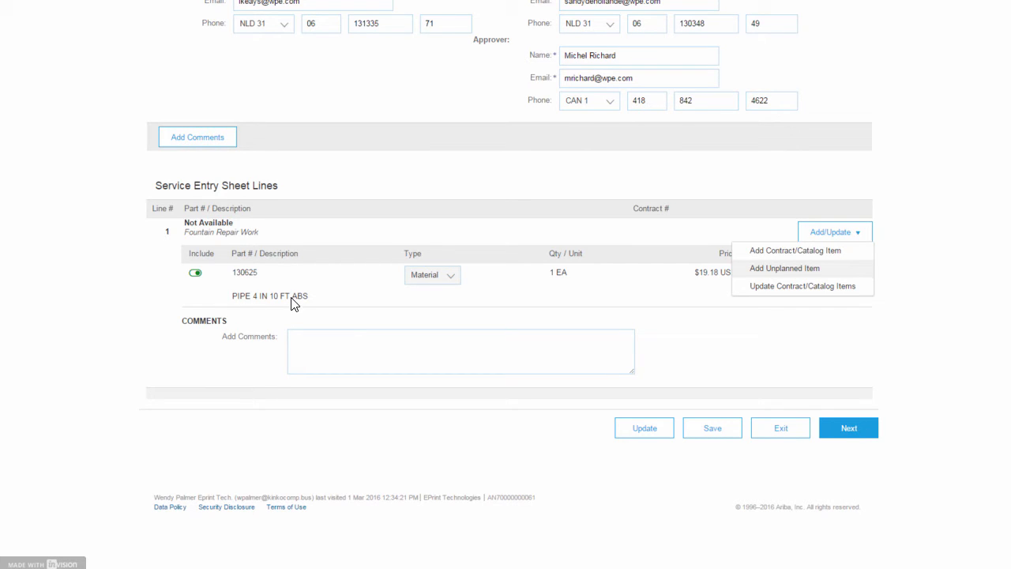
mouse_move(667, 319)
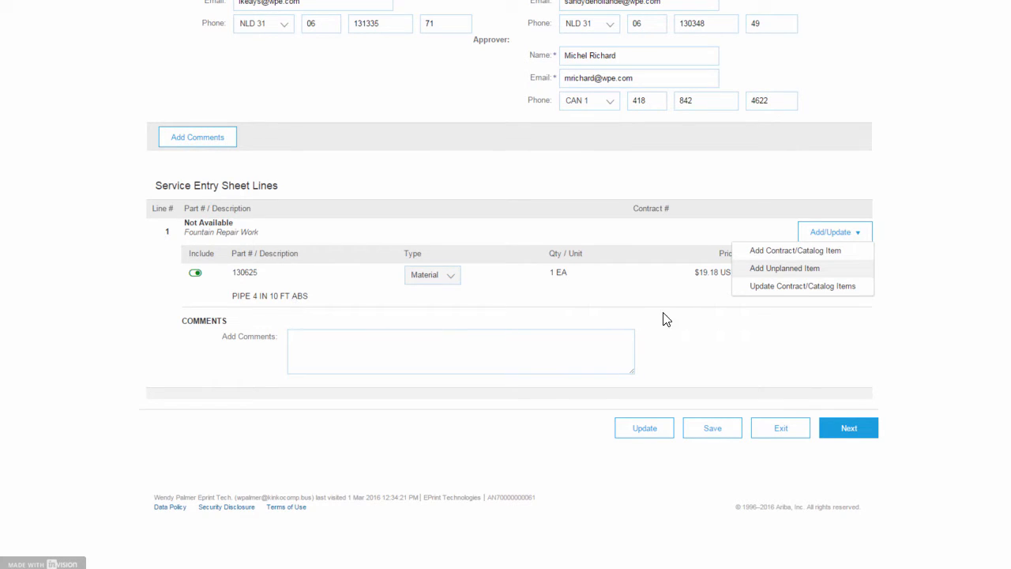
mouse_move(783, 272)
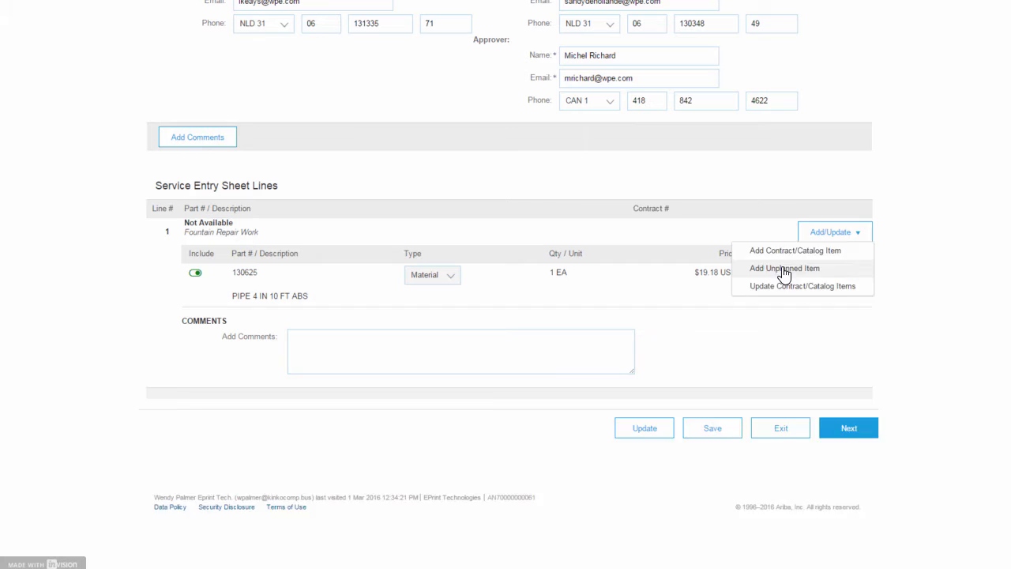
click(783, 268)
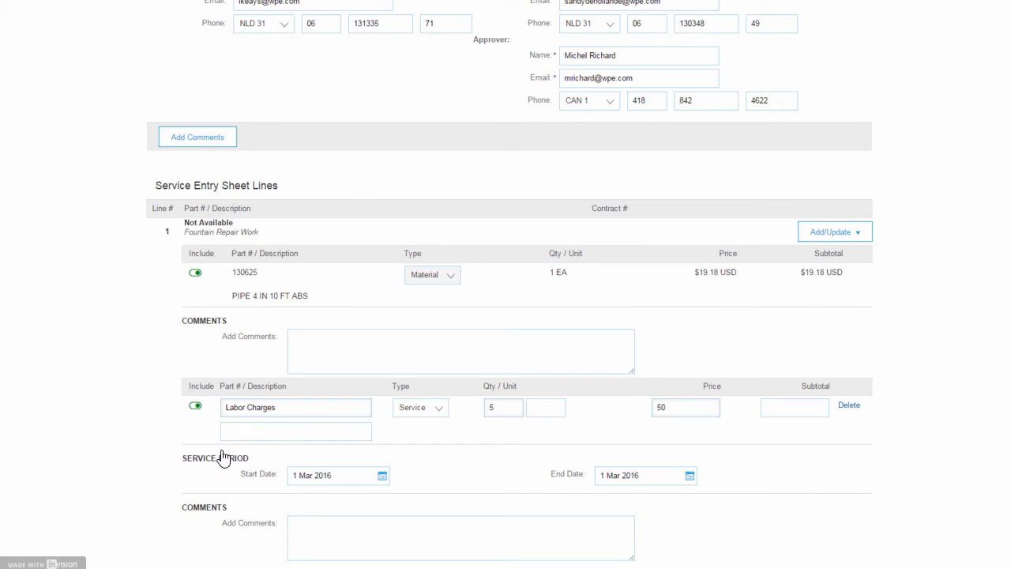
mouse_move(183, 417)
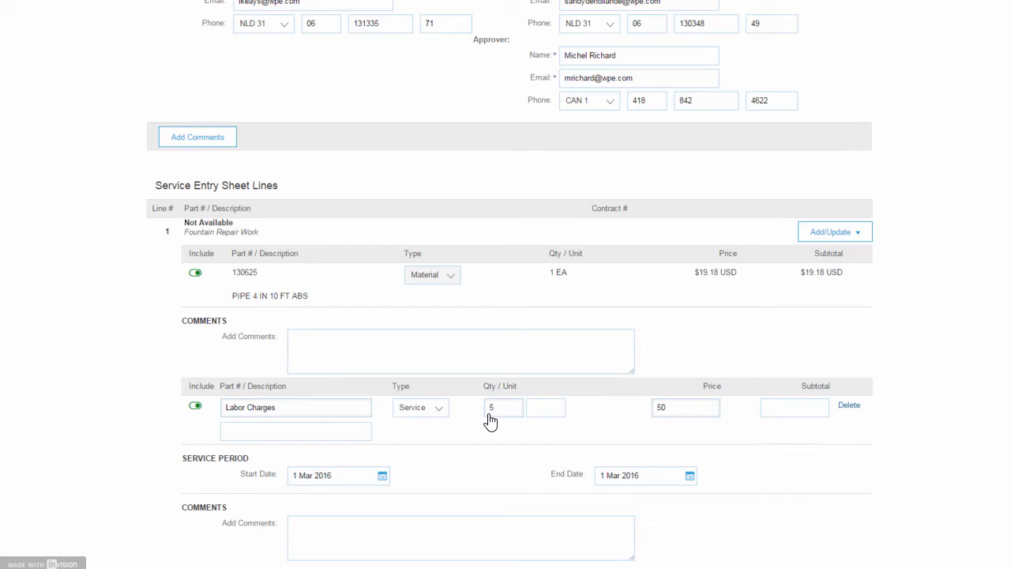
scroll(down, 3)
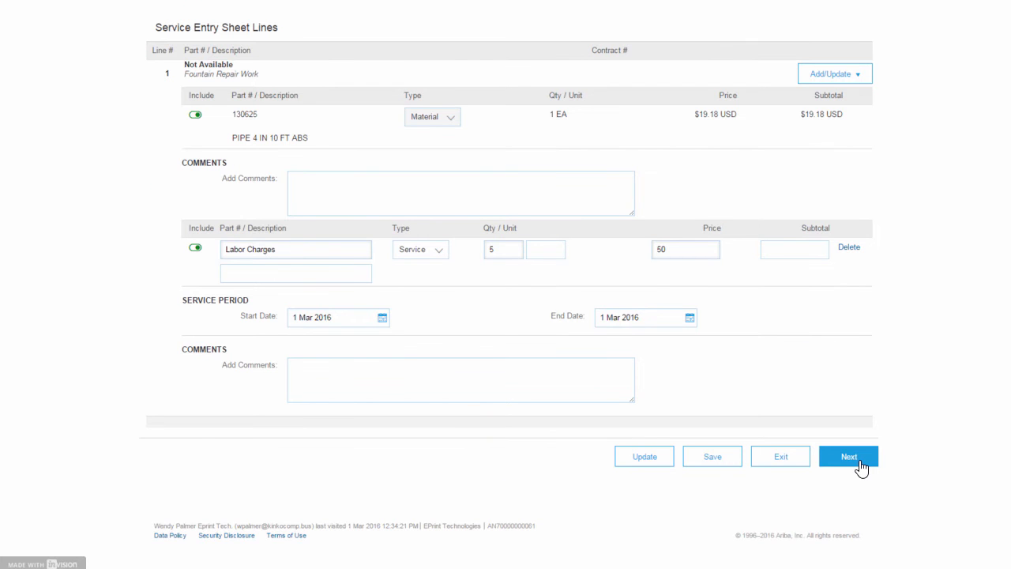
Step: Review the service sheet summary — pipe $19.18, Labor Charges $250, subtotal $269.18 USD — before submitting
click(848, 455)
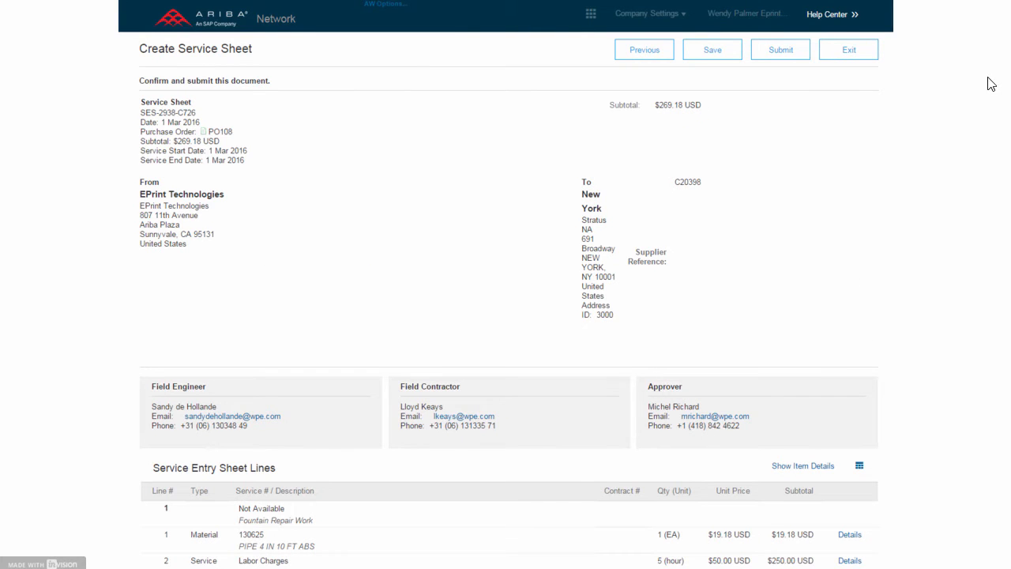
scroll(down, 3)
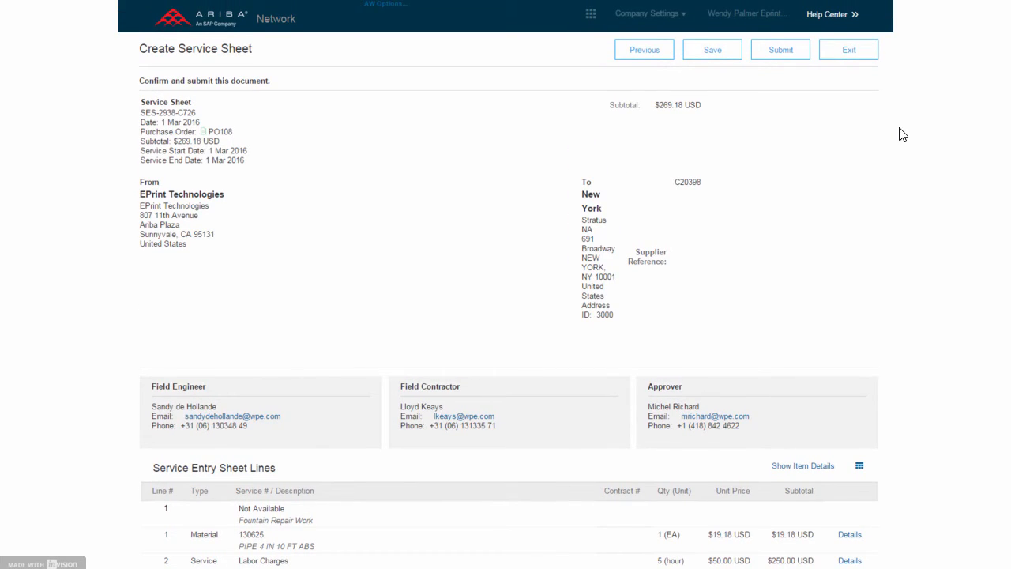
mouse_move(882, 172)
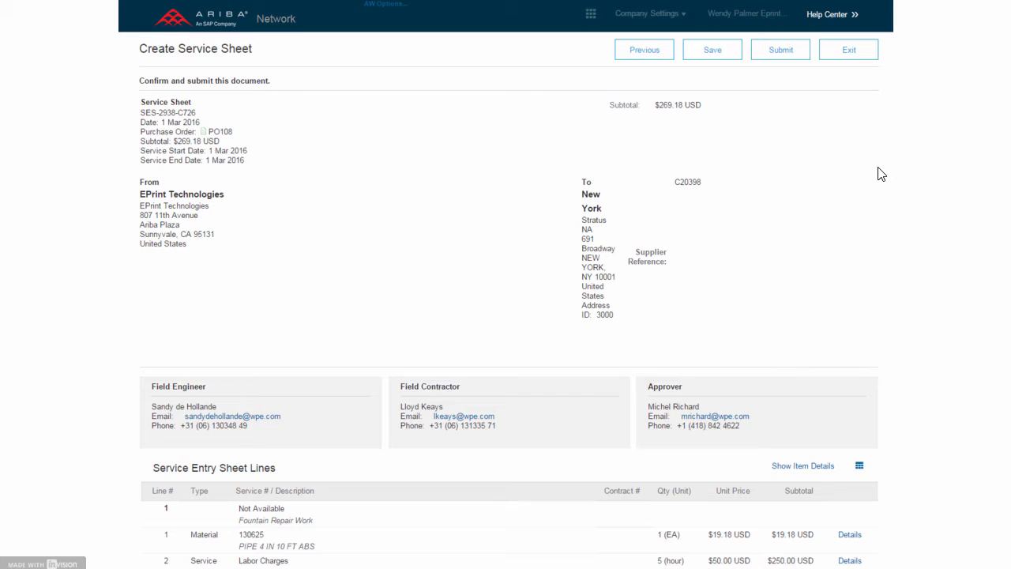
scroll(down, 3)
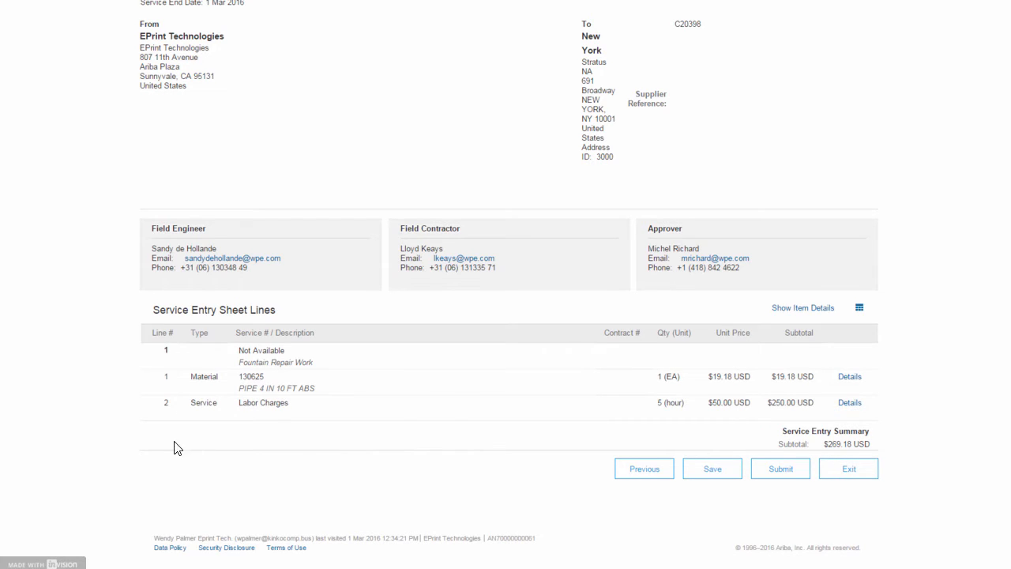
mouse_move(275, 474)
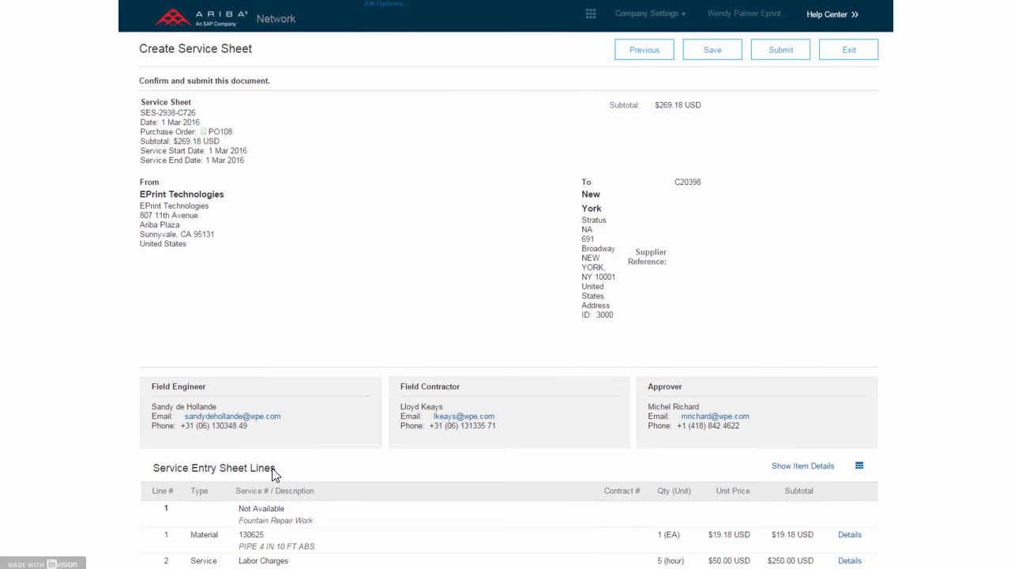
mouse_move(622, 225)
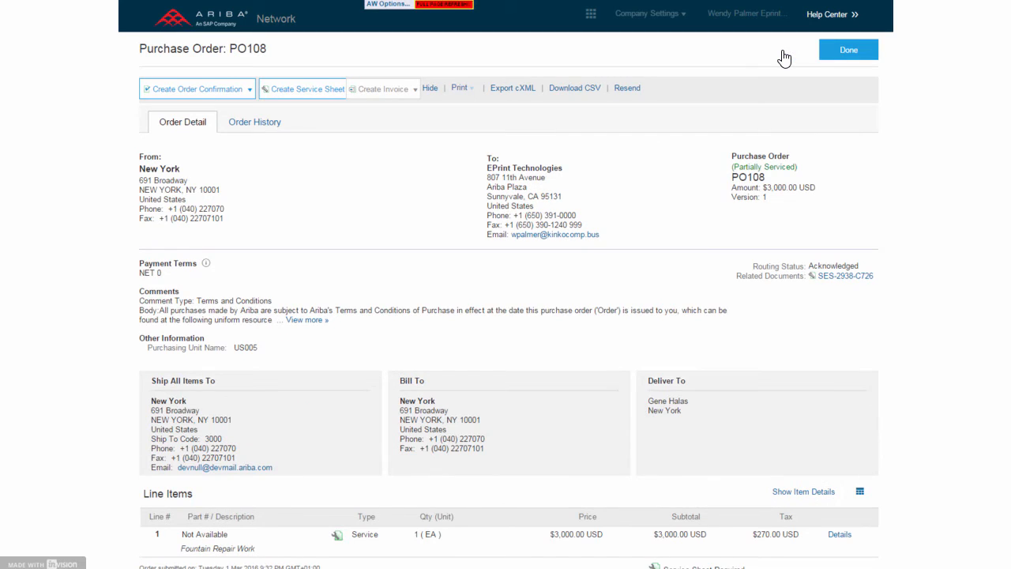
mouse_move(786, 177)
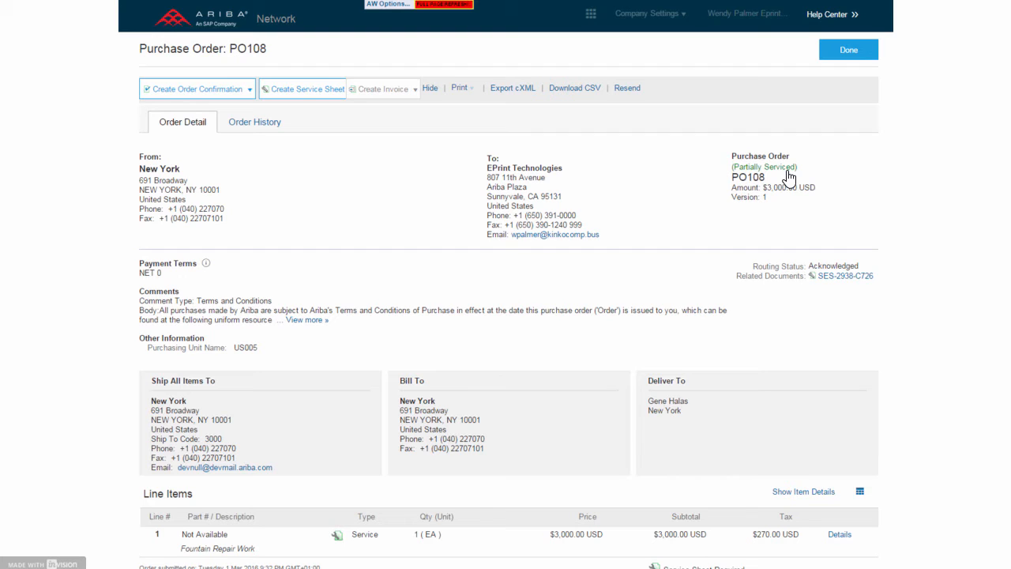
mouse_move(758, 551)
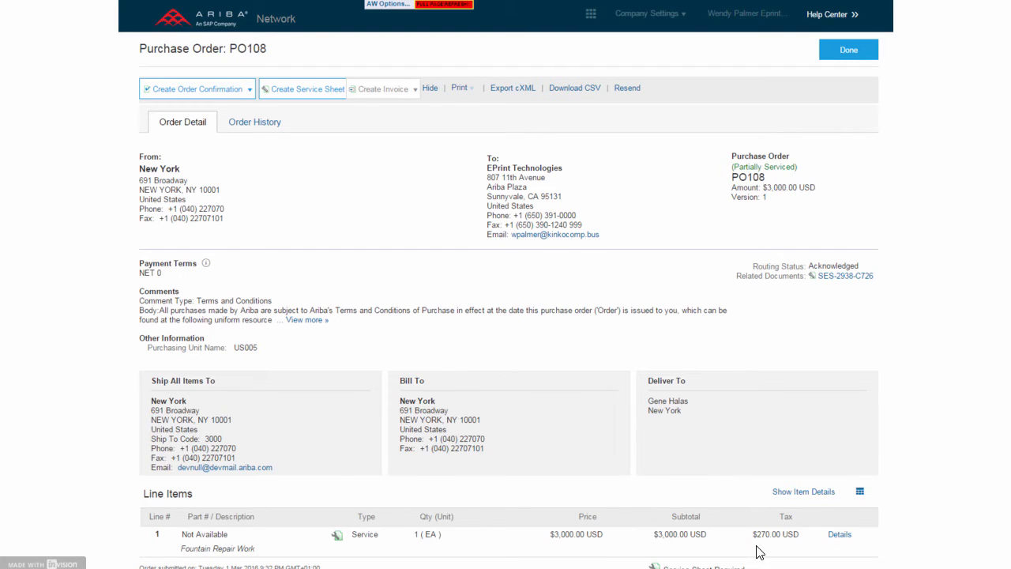
Step: Review PO108's Partially Serviced status with service sheet SES-2938-C726 and $269.18 served
scroll(down, 3)
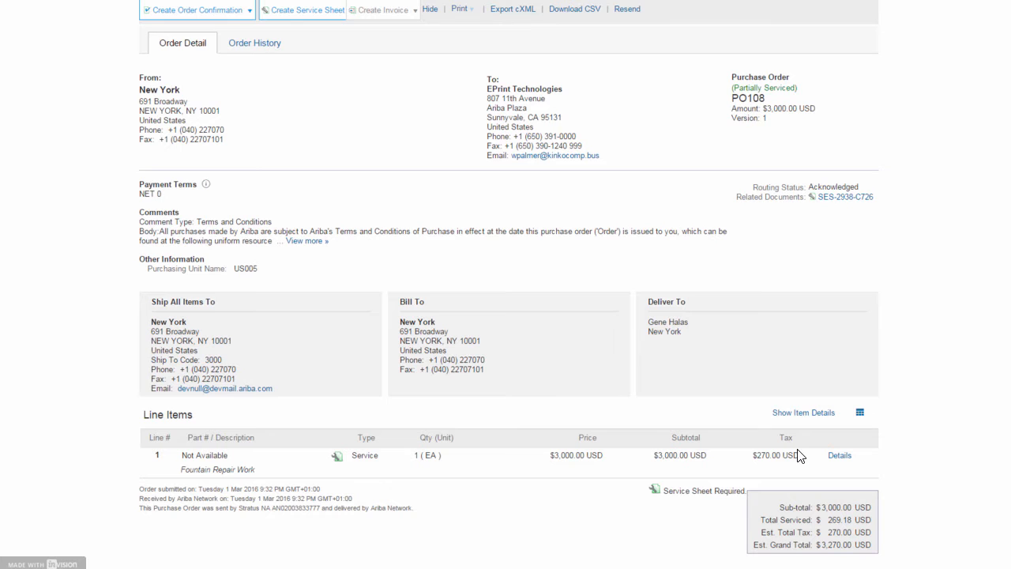
mouse_move(496, 393)
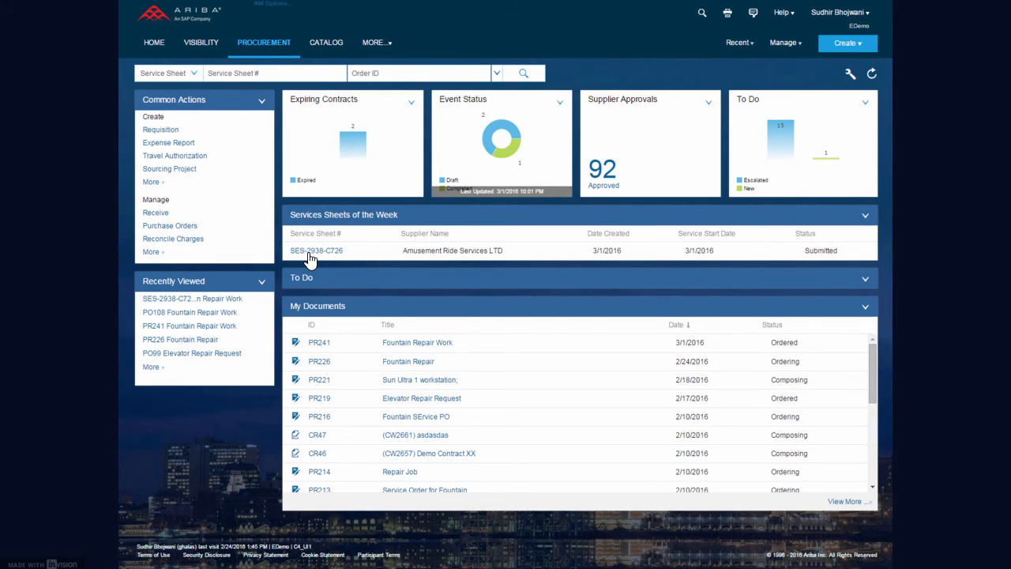
Step: Approve service sheet SES-2938-C726 on the buyer side
click(316, 249)
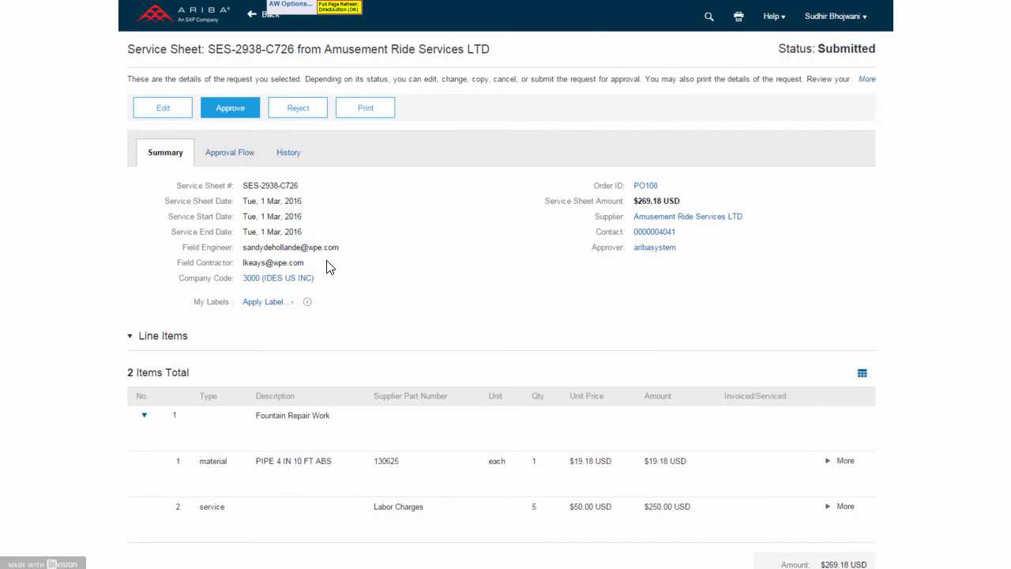
mouse_move(439, 521)
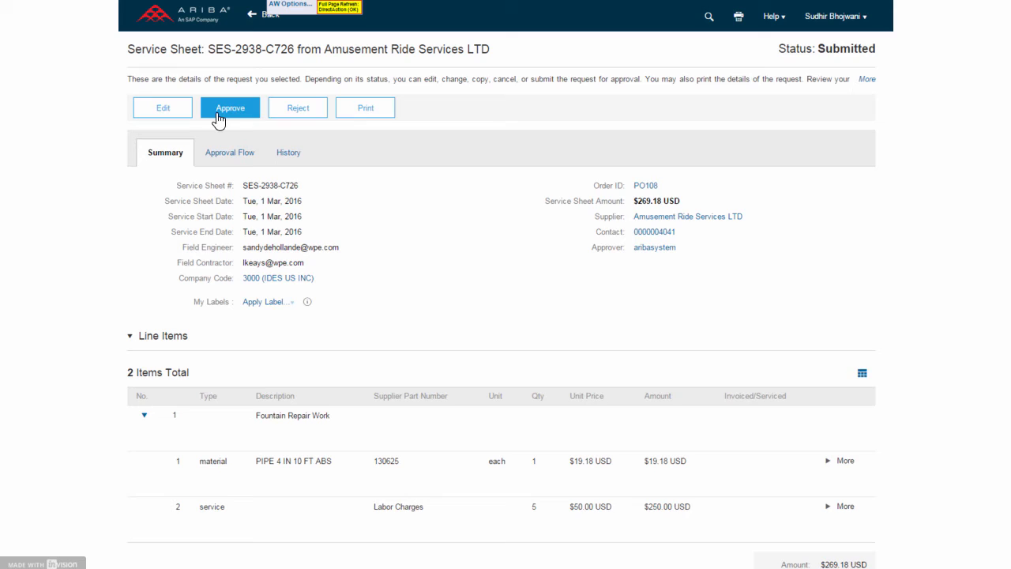
click(231, 107)
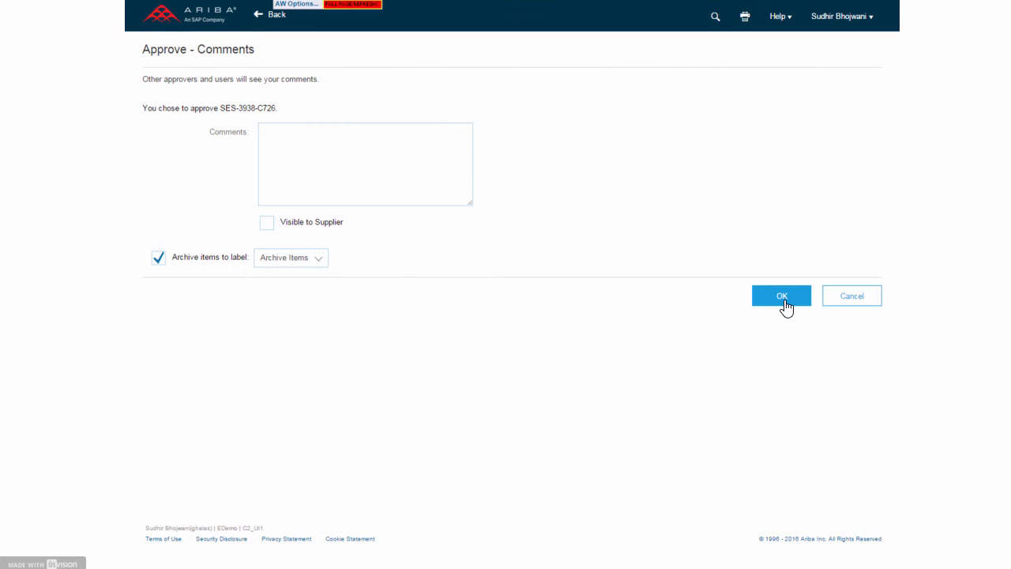
click(781, 296)
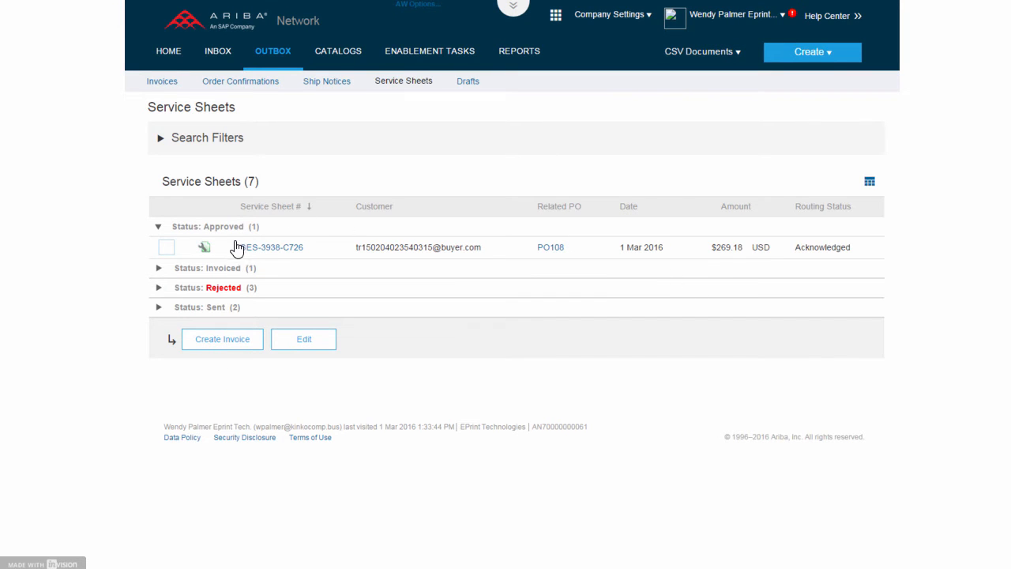
mouse_move(271, 252)
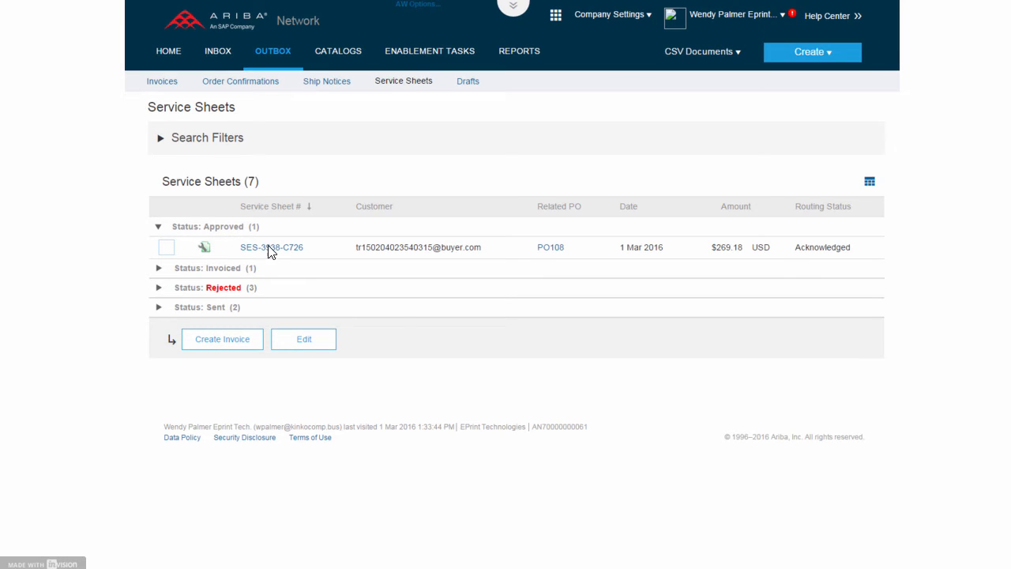
Step: Create an invoice from approved service sheet SES-2938-C726 in the supplier's Outbox
click(166, 247)
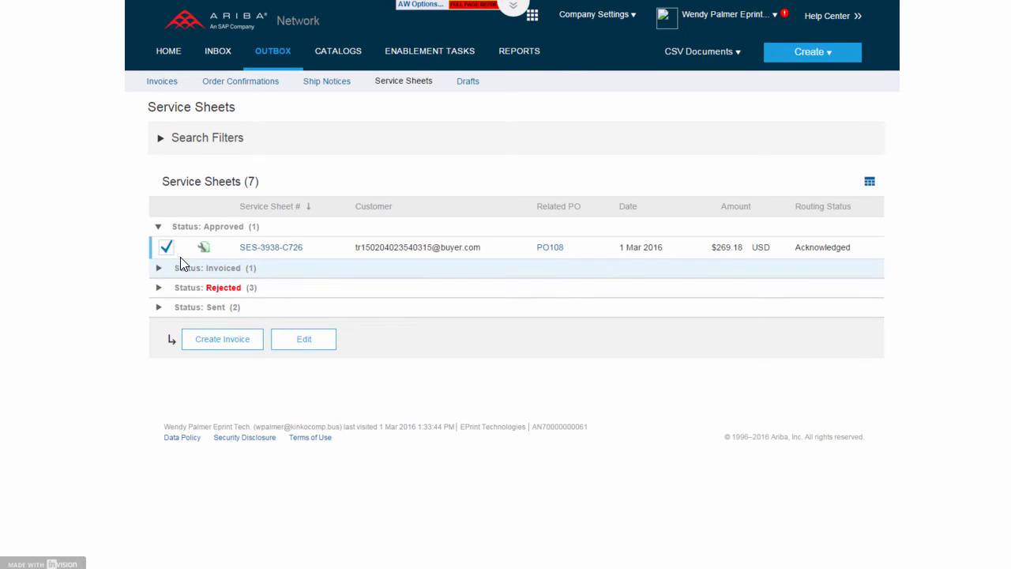
click(222, 338)
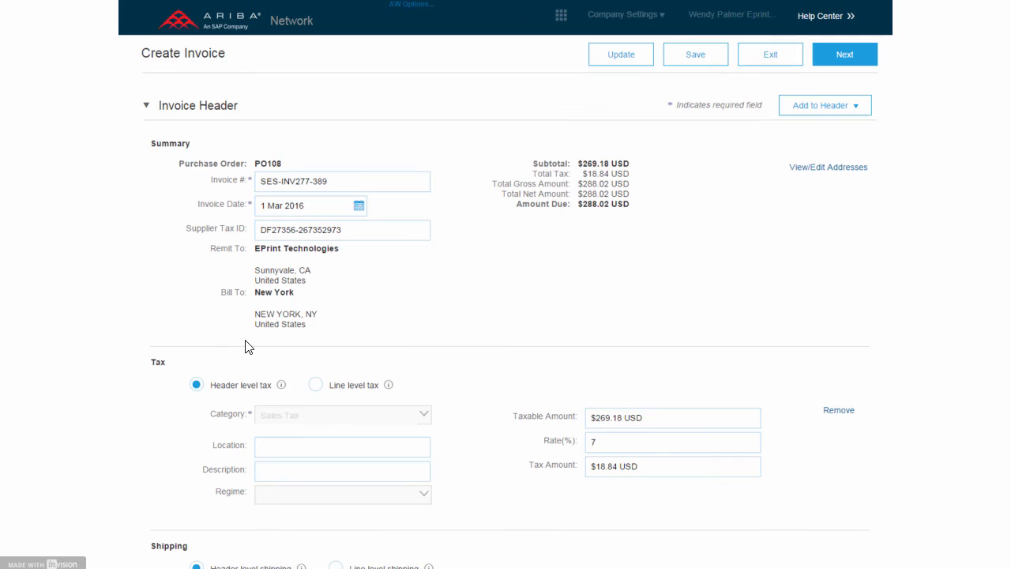
mouse_move(385, 341)
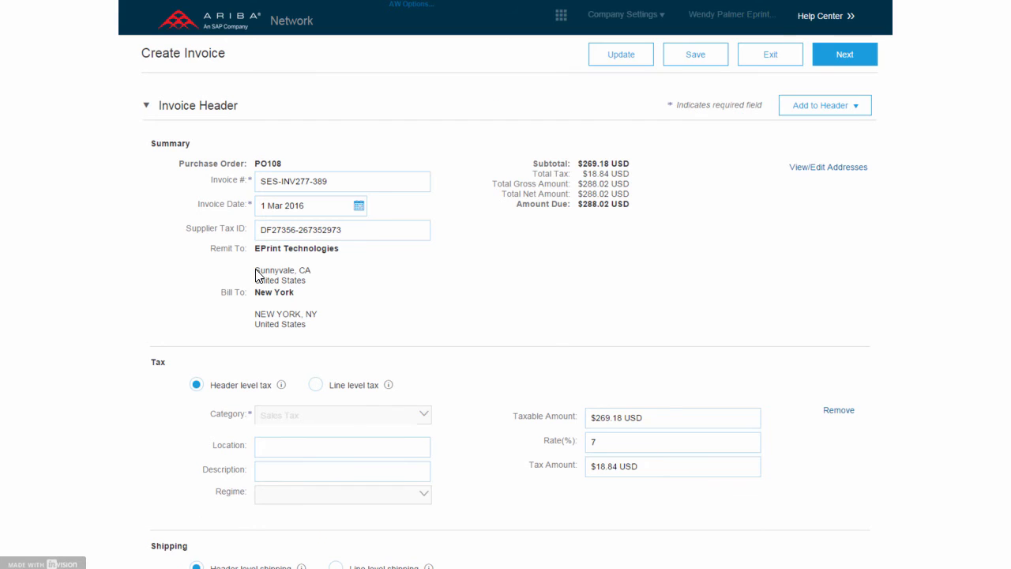
mouse_move(395, 243)
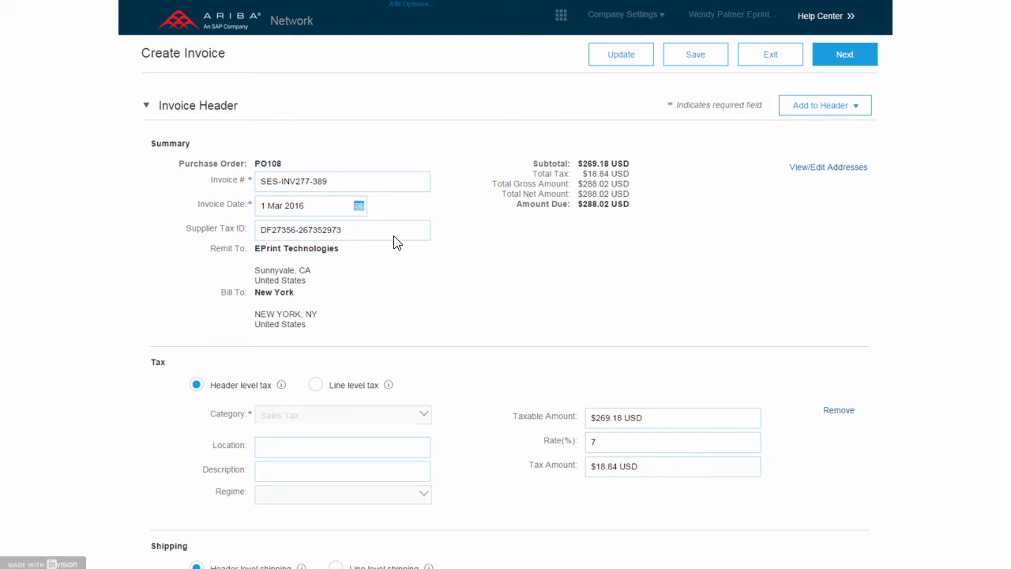
Step: Review invoice SES-INV277-389 header, tax, shipping and lines, reaching the $288.02 confirmation summary
scroll(down, 3)
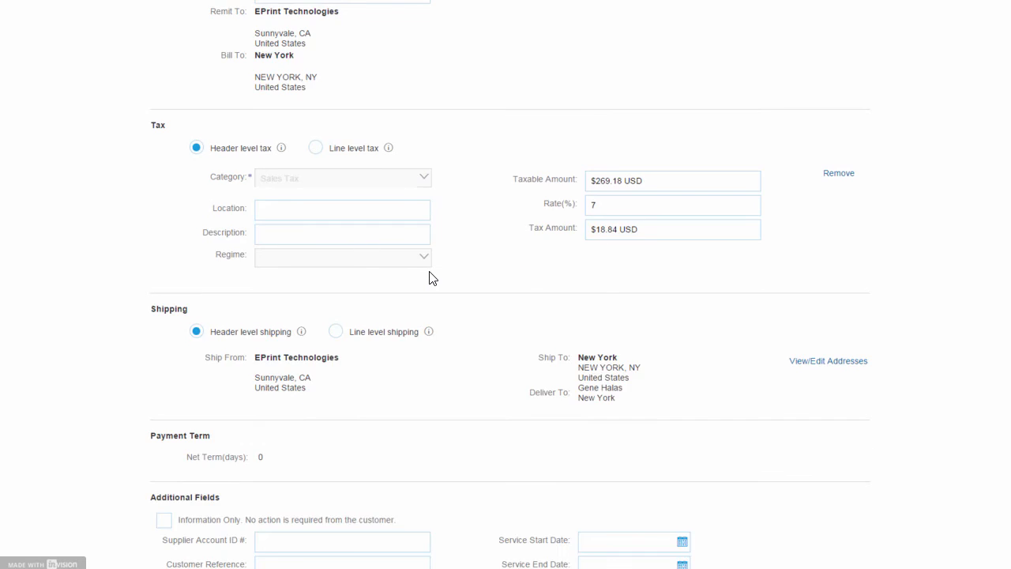
scroll(down, 3)
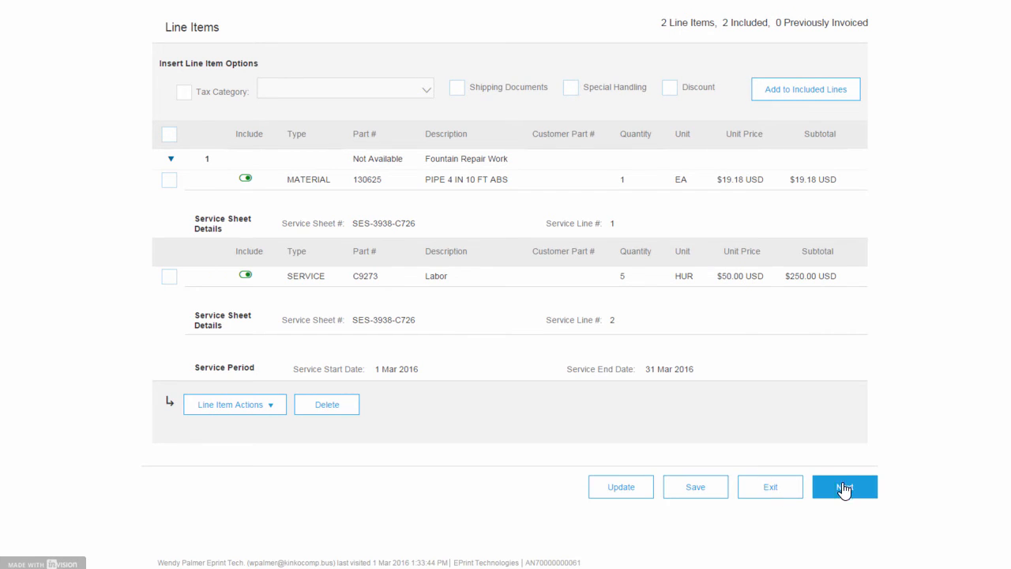
click(843, 487)
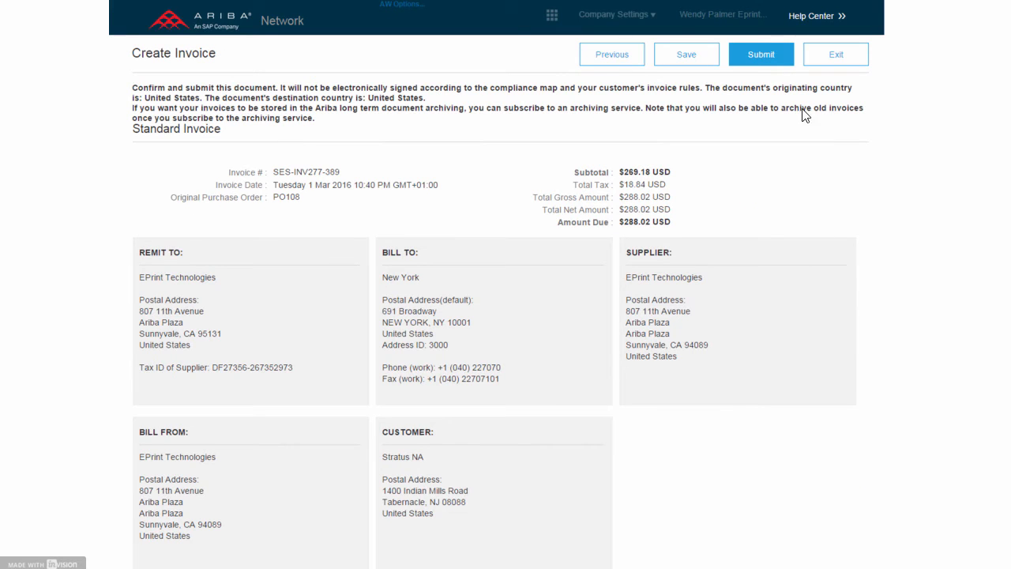
Step: Submit invoice SES-INV277-389 to the customer from the Create Invoice confirmation page
scroll(down, 3)
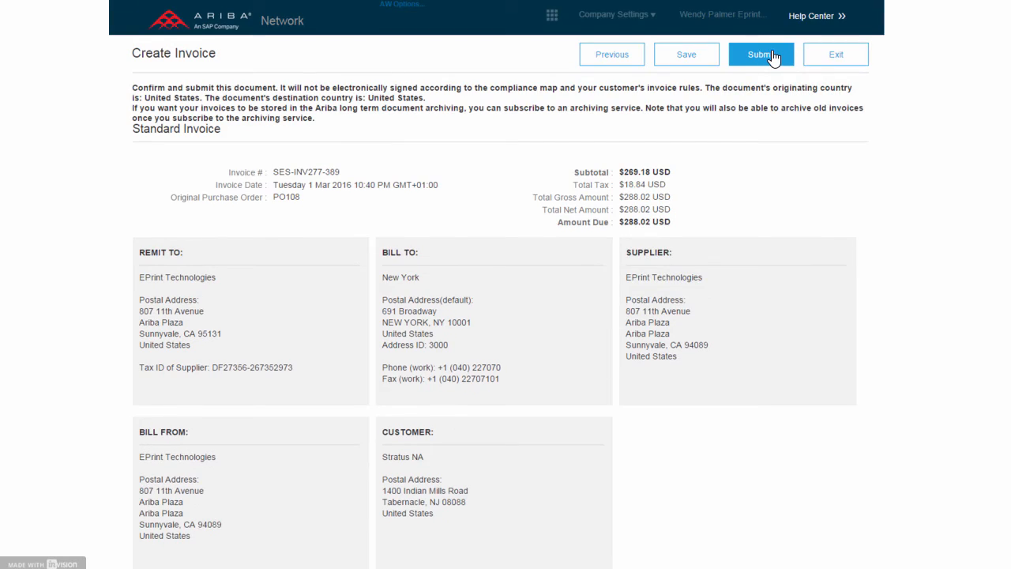
click(760, 53)
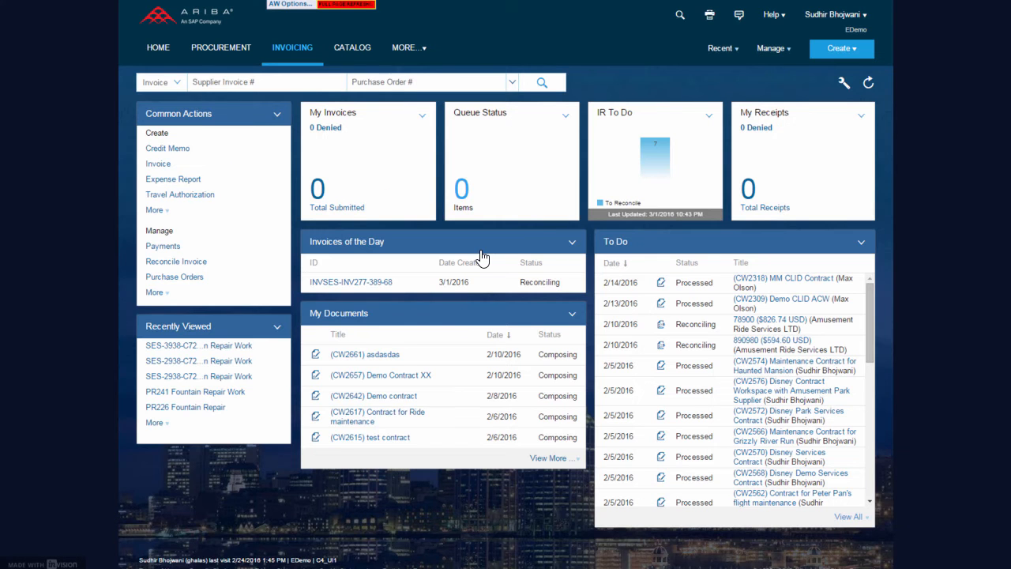
mouse_move(293, 72)
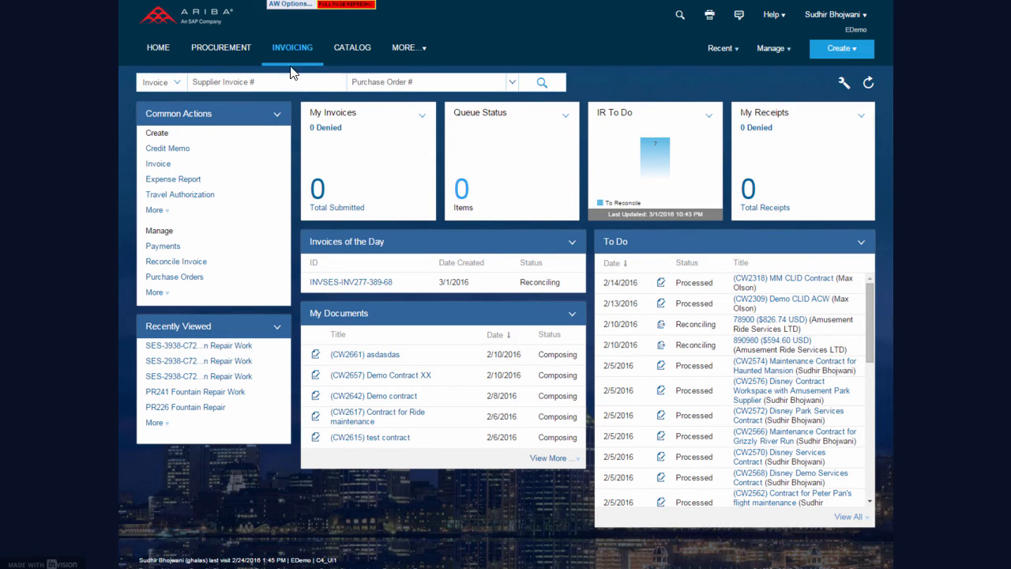
Step: Bring up submitted invoice INVSES-INV277-389-68 from Invoices of the Day, status Reconciling, $288.02 USD
click(351, 281)
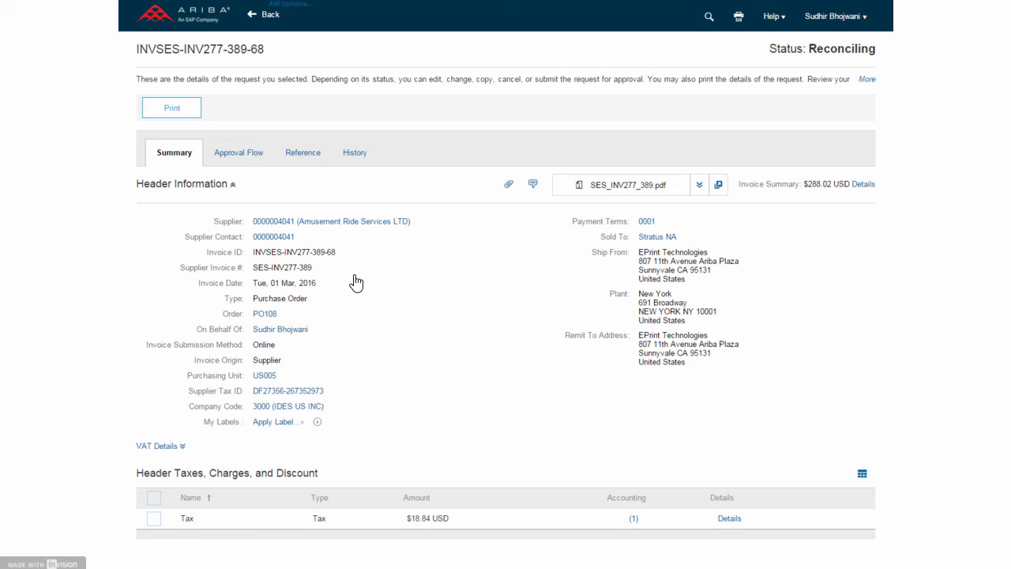
mouse_move(859, 60)
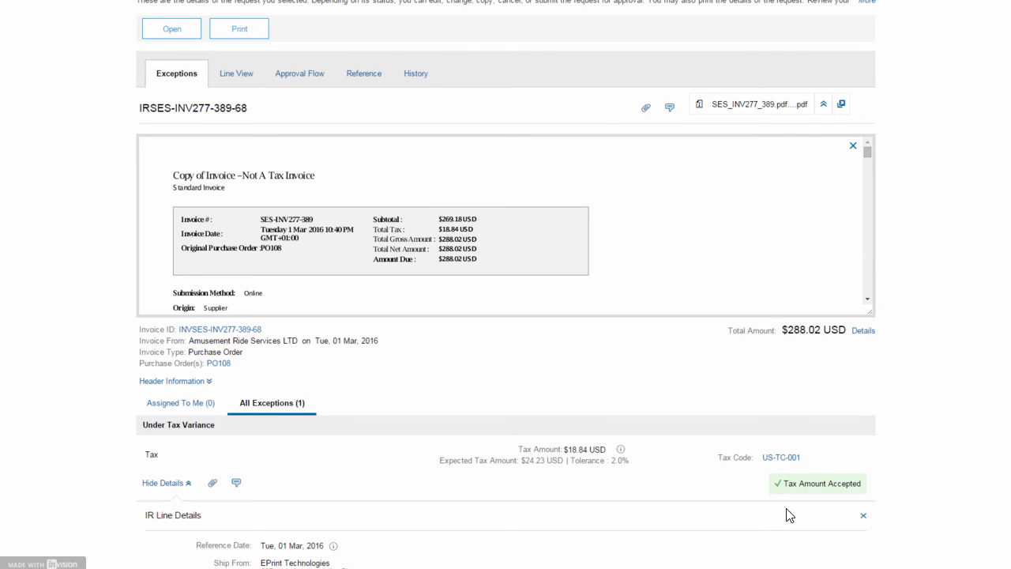
mouse_move(834, 434)
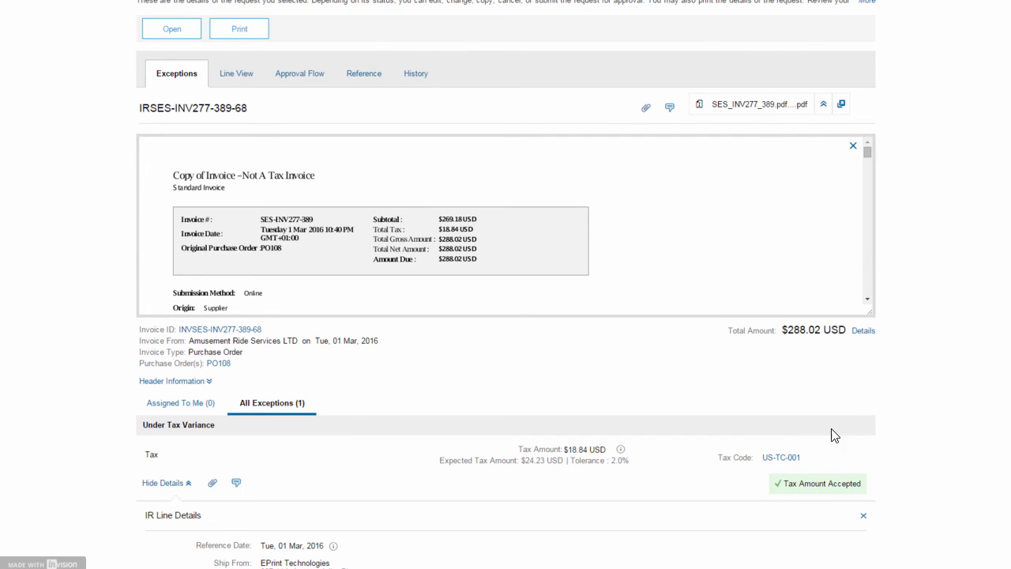
mouse_move(803, 496)
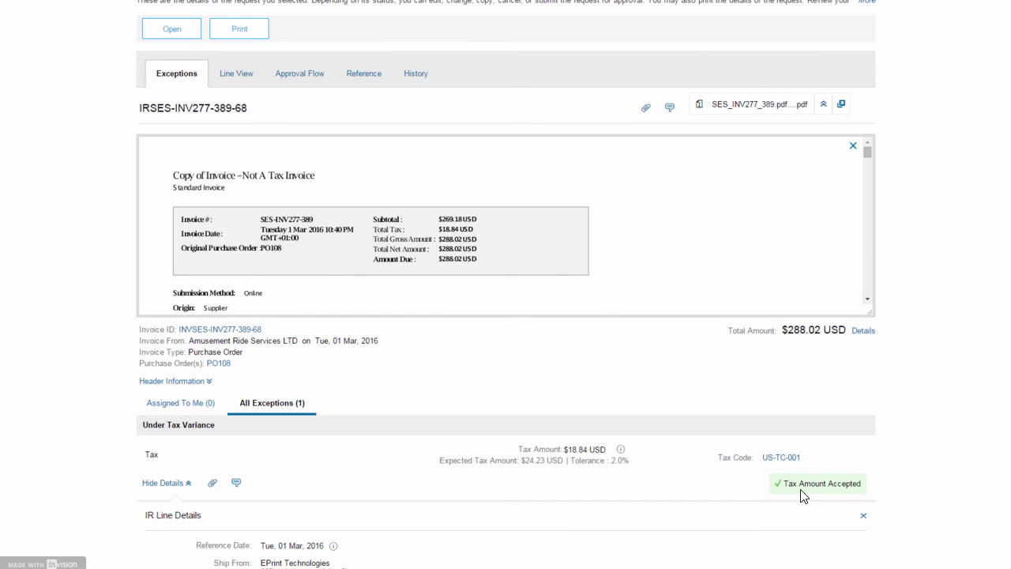
mouse_move(600, 480)
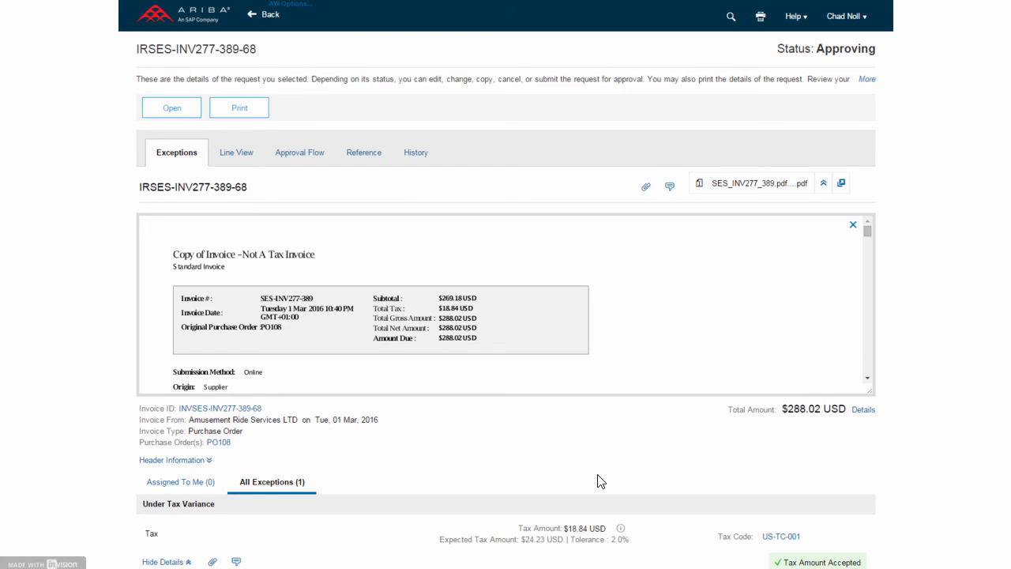
mouse_move(379, 341)
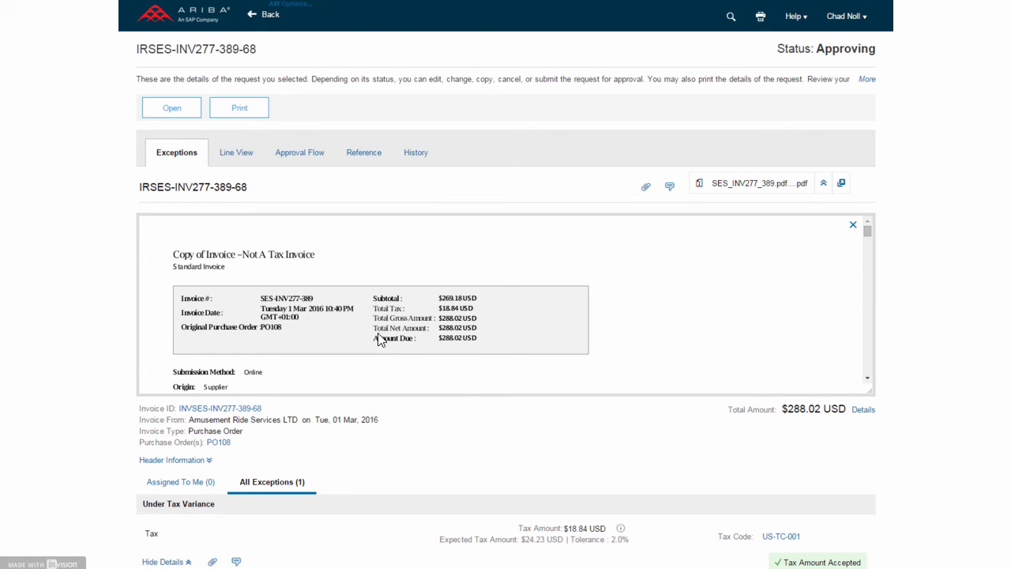
Step: Review line items, approval flow and Reference documents: PO108 Partially Serviced, service sheet processed, payment request processing
click(235, 152)
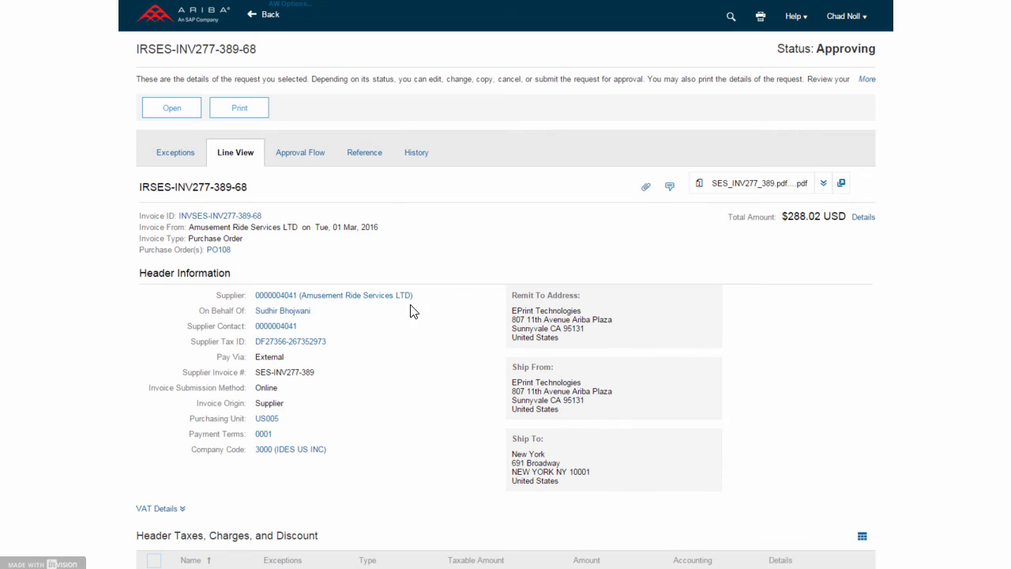
scroll(down, 3)
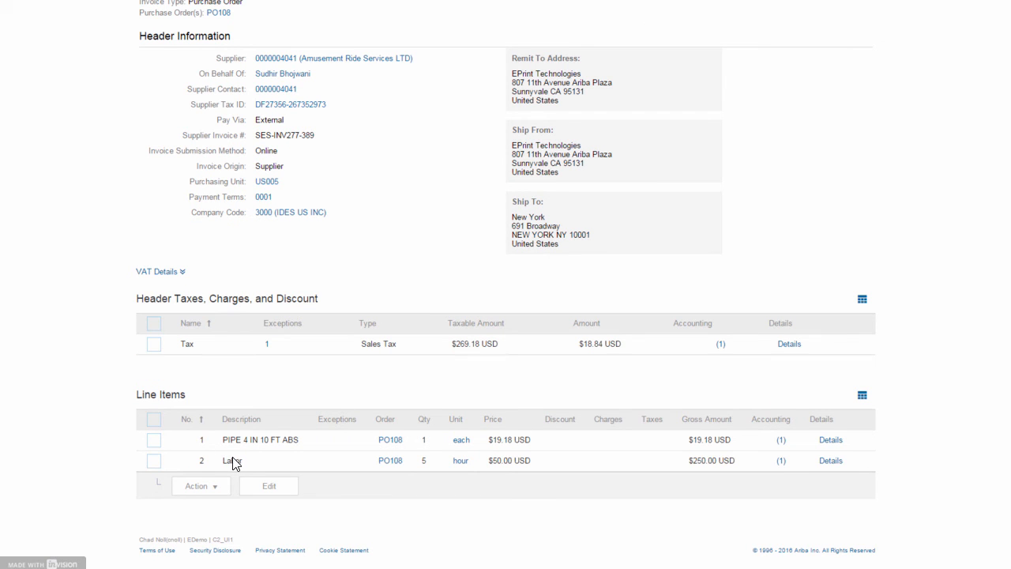
mouse_move(224, 385)
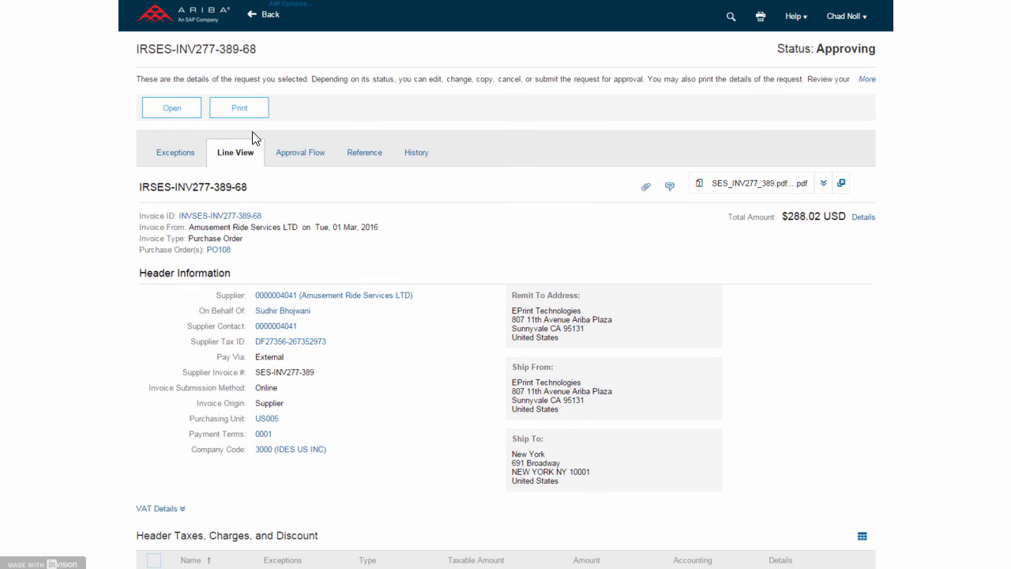
click(300, 152)
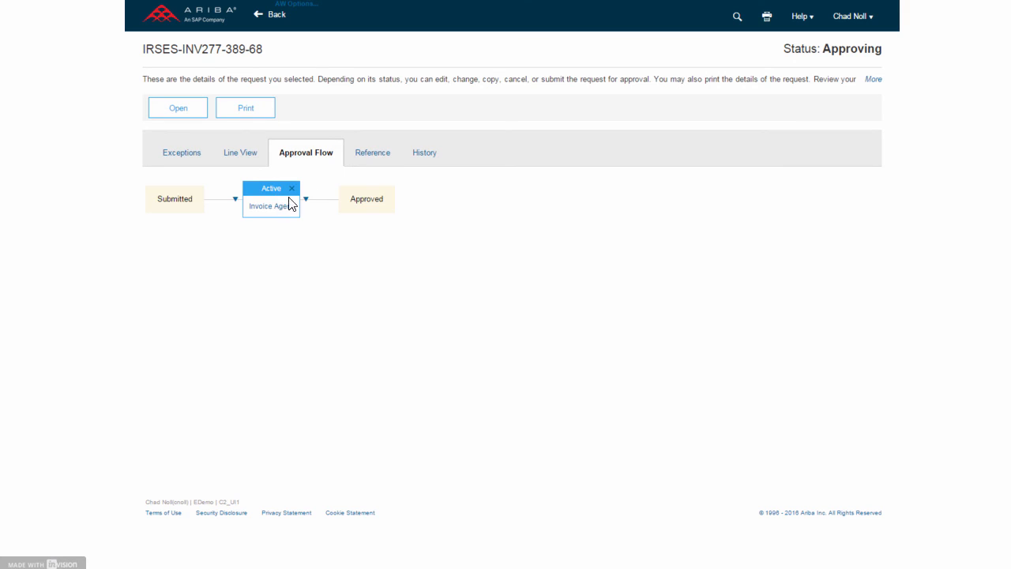
click(373, 151)
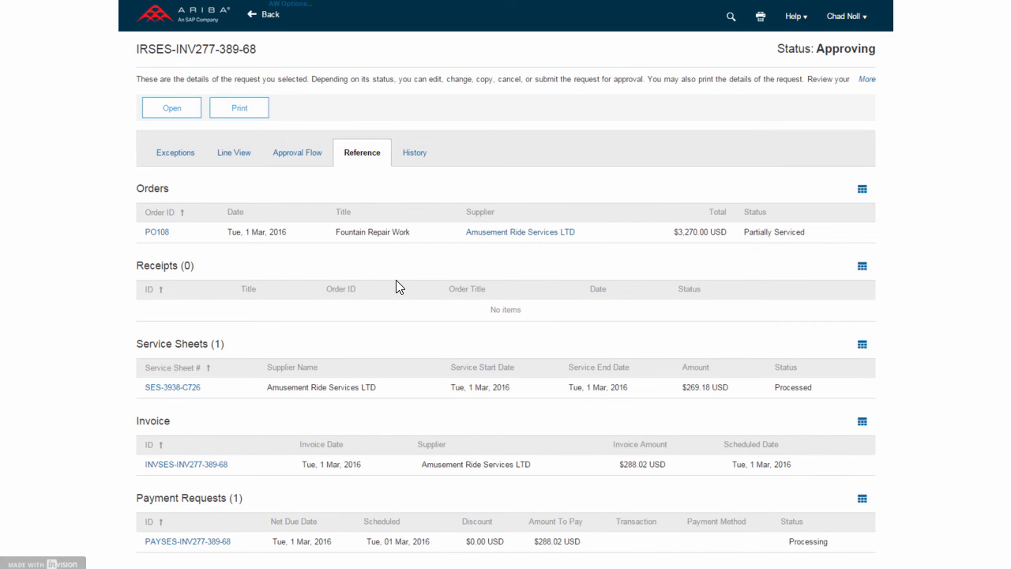
mouse_move(365, 324)
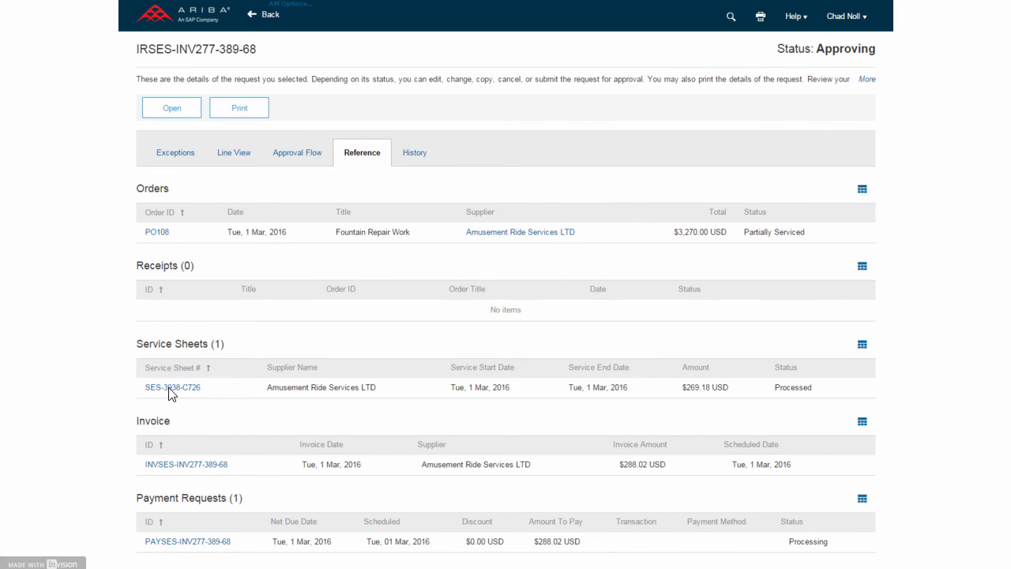
mouse_move(182, 392)
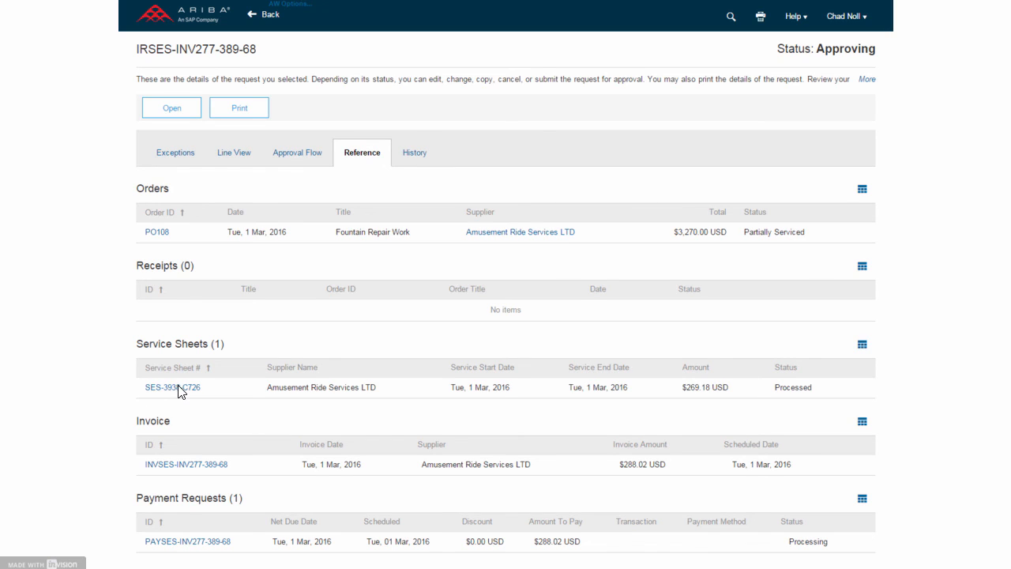
mouse_move(165, 237)
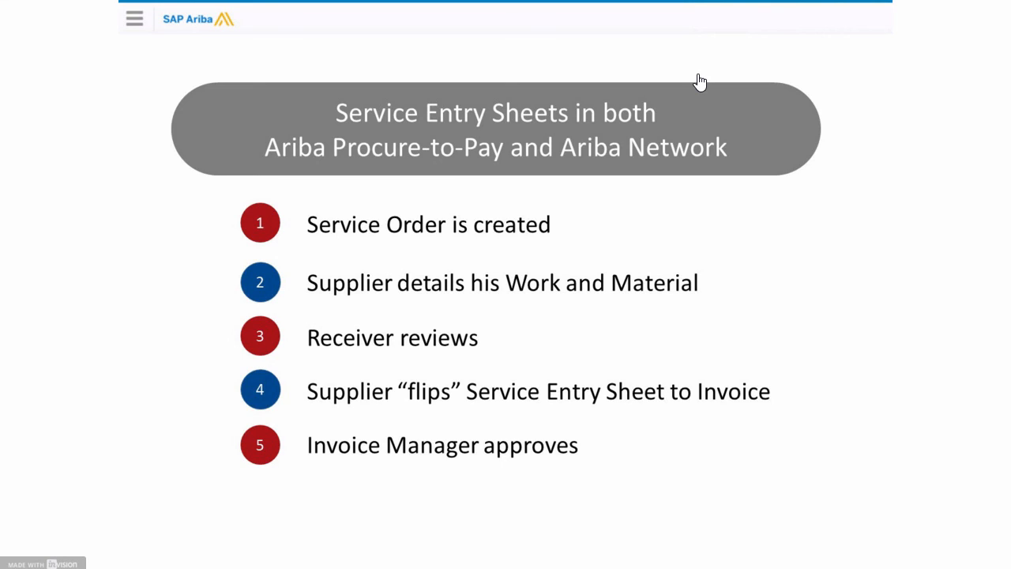
mouse_move(708, 110)
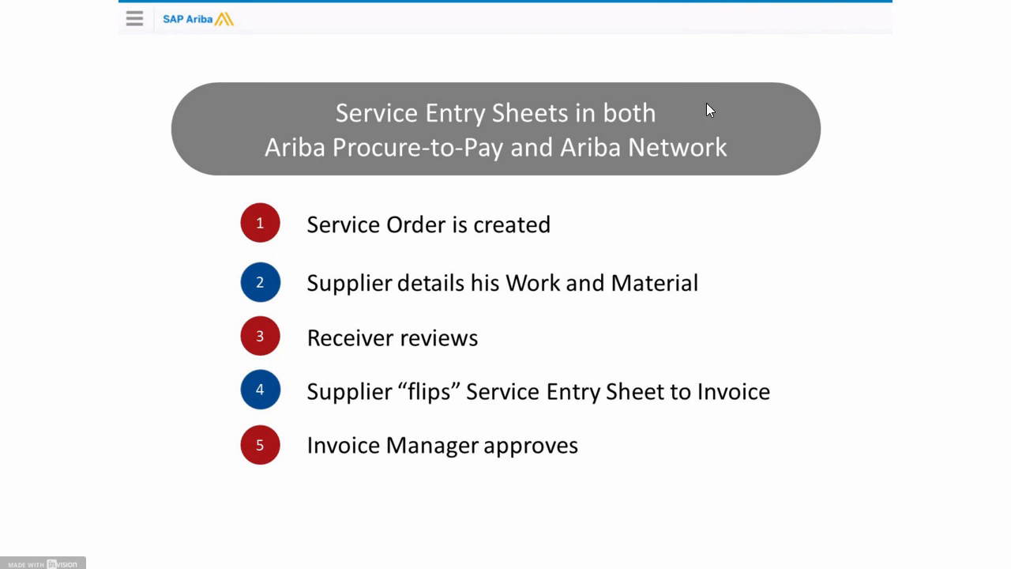
mouse_move(721, 149)
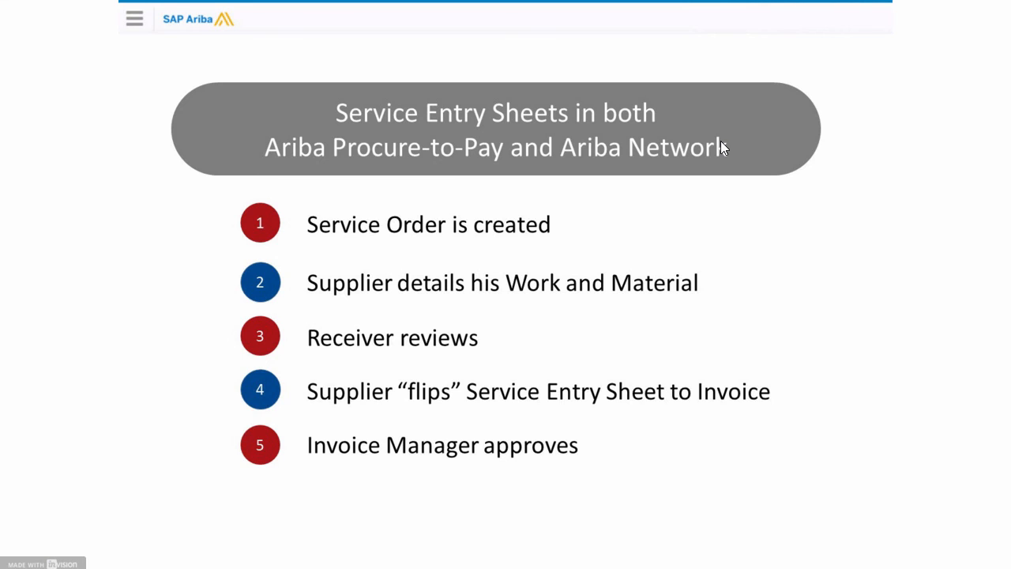